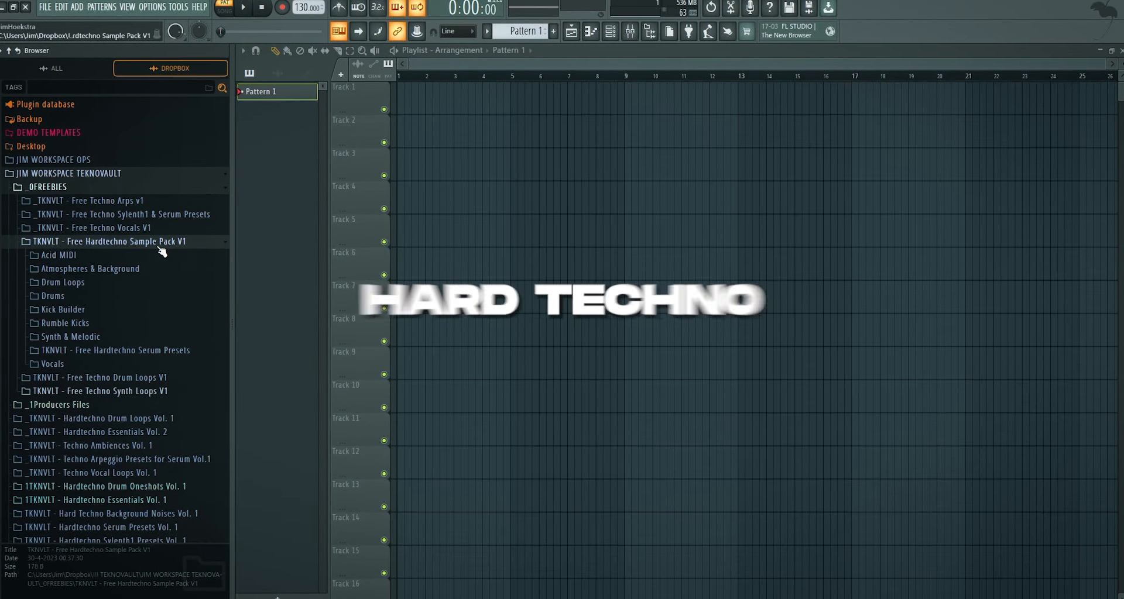
Step: Expand the TKNVLT Free Hardtechno Sample Pack folder to reach the RUMBLE_KICK_PUNCH_32 sample
{"action": "left_click", "coordinate": [59, 310]}
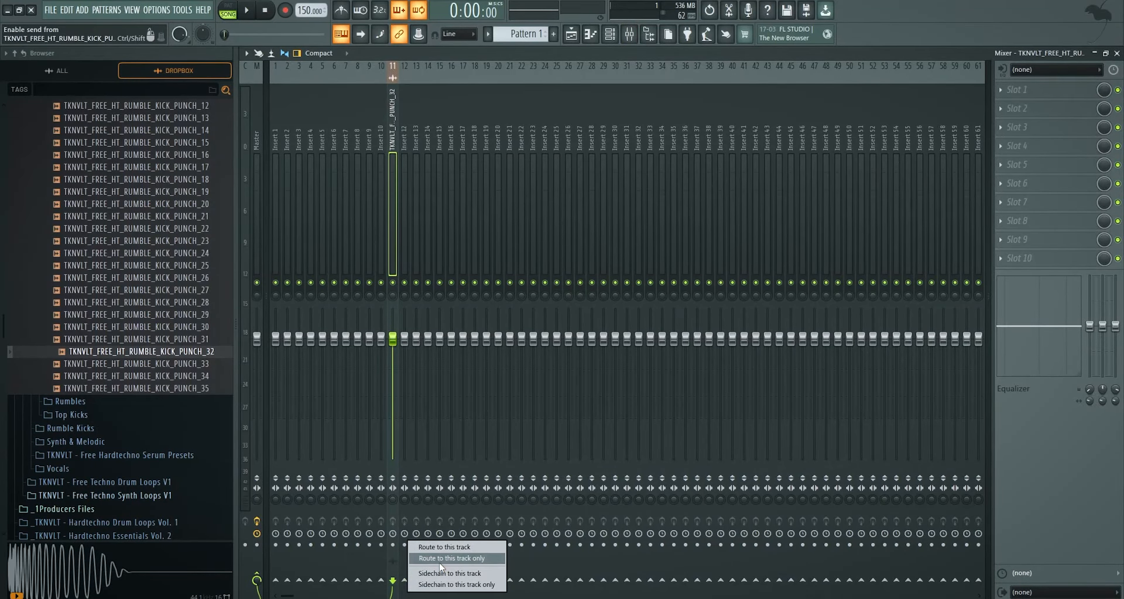
Step: Route the rumble kick to the new insert and load ValhallaRoom with a lowered Pro-Q 3 high cut
{"action": "left_click", "coordinate": [450, 559]}
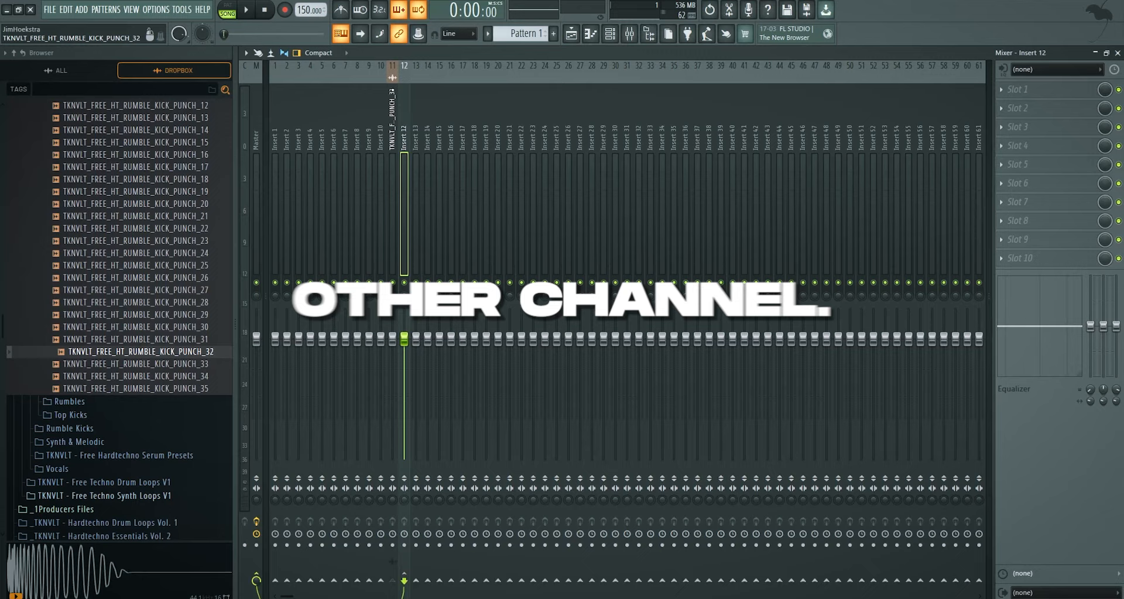
{"action": "left_click", "coordinate": [1049, 88]}
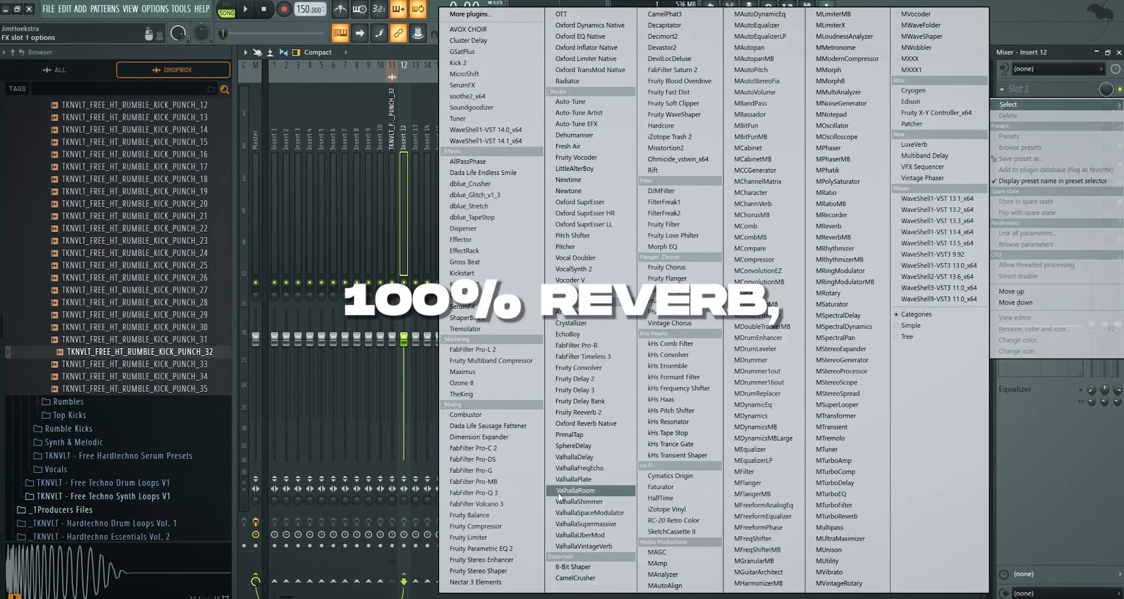
{"action": "left_click", "coordinate": [579, 490]}
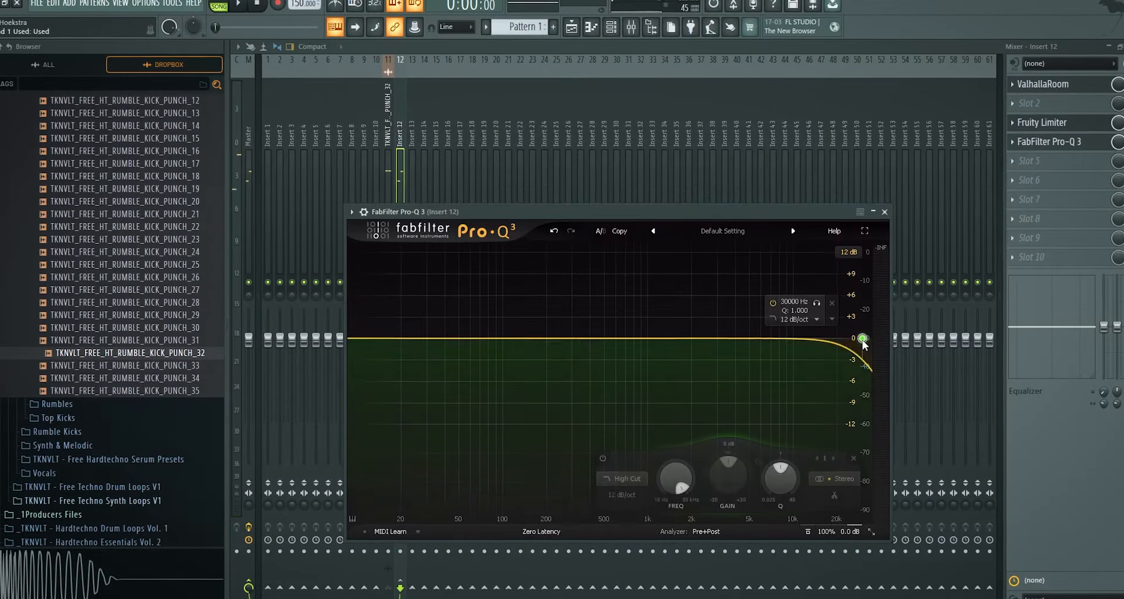
{"action": "left_click_drag", "start_coordinate": [863, 338], "coordinate": [586, 346]}
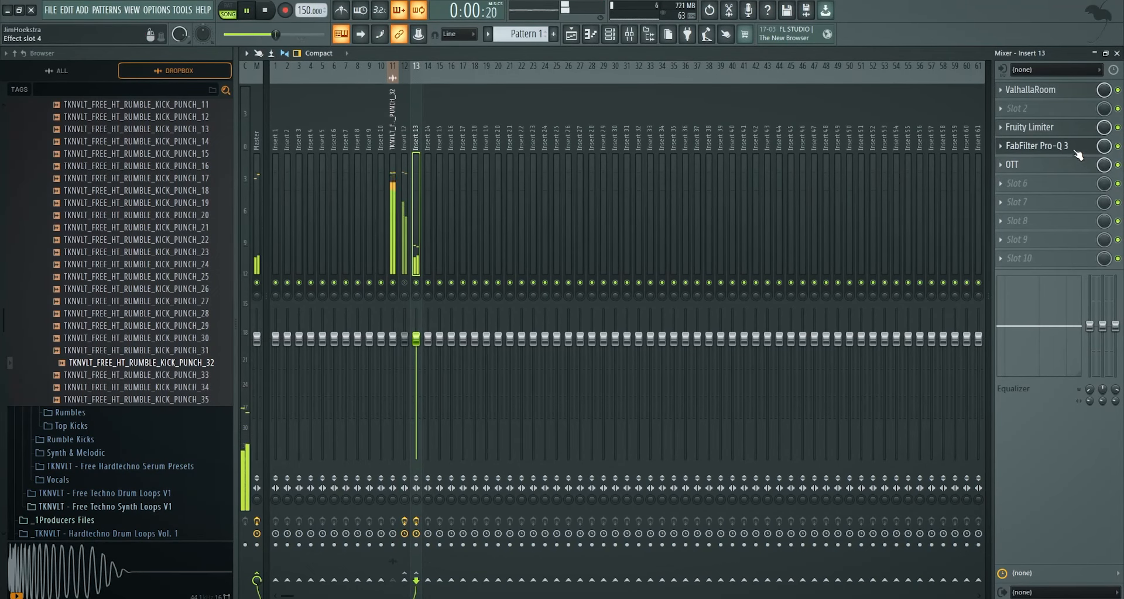
Step: Bring up the Pro-Q 3 equalizer on the second reverb send insert
{"action": "left_click", "coordinate": [1030, 126]}
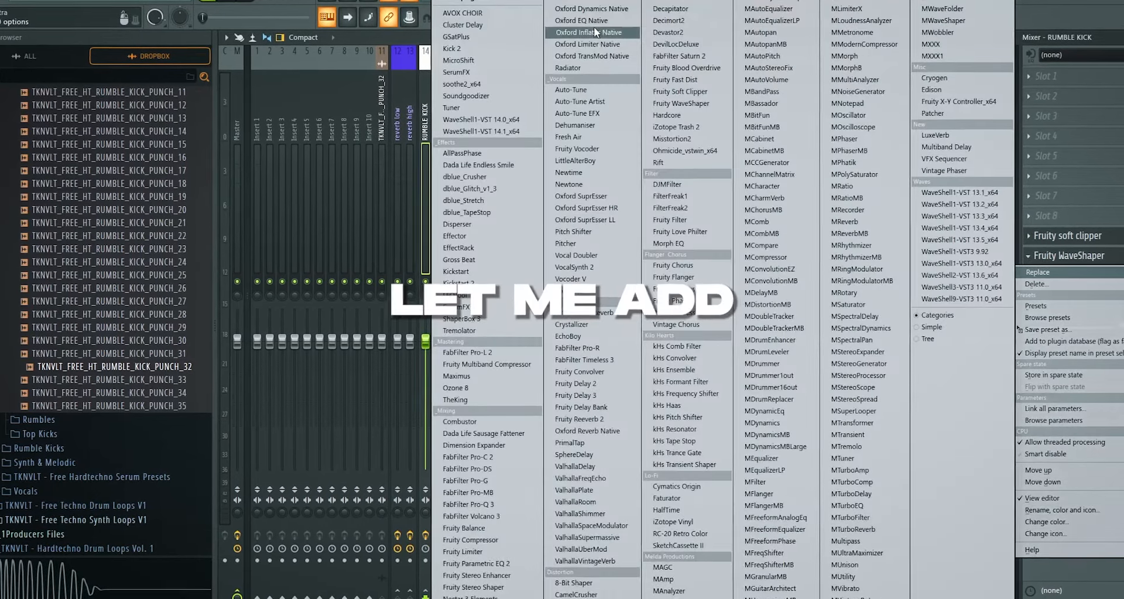
Step: Add Oxford Inflator and set Pro-Q 3 with a steep low cut near 166 Hz and high cut near 19 kHz
{"action": "left_click", "coordinate": [589, 32]}
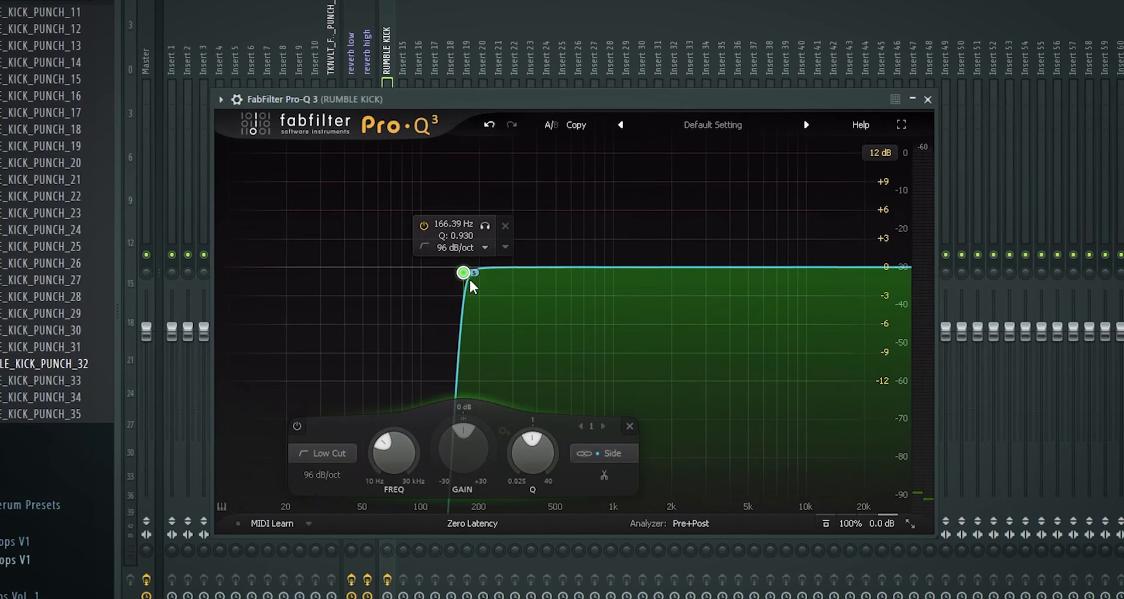
{"action": "left_click_drag", "start_coordinate": [464, 273], "coordinate": [471, 272]}
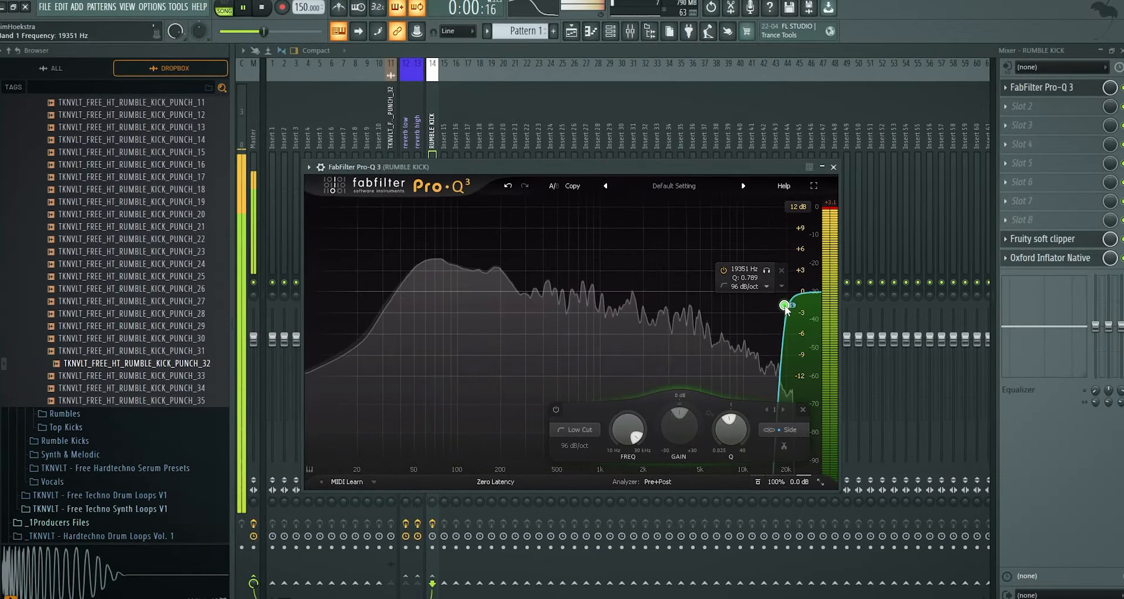
{"action": "left_click_drag", "start_coordinate": [785, 304], "coordinate": [314, 286]}
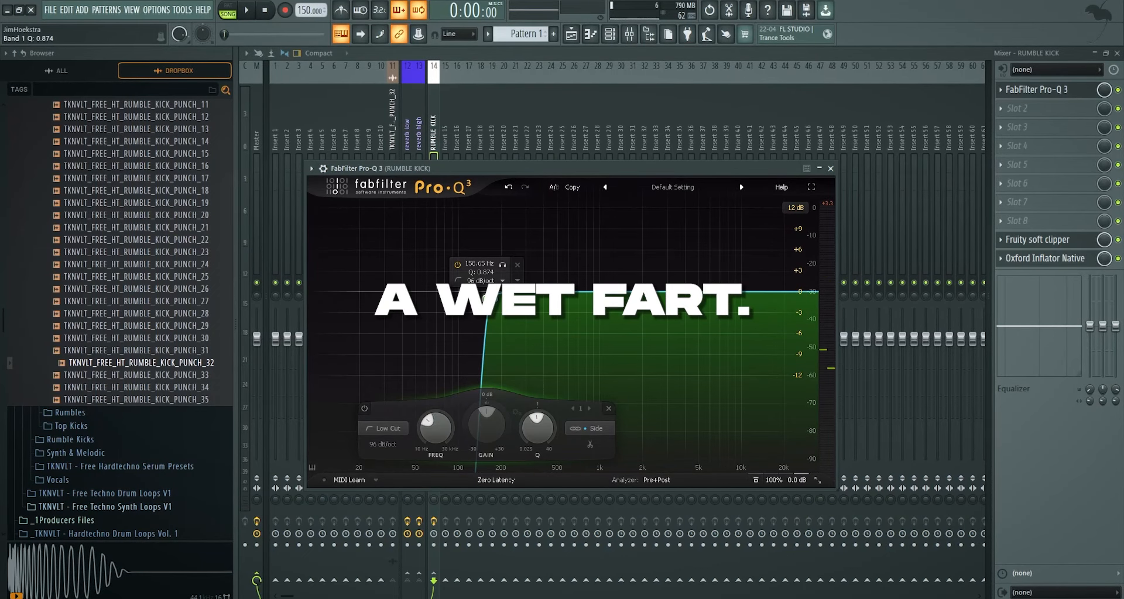
{"action": "left_click", "coordinate": [829, 168]}
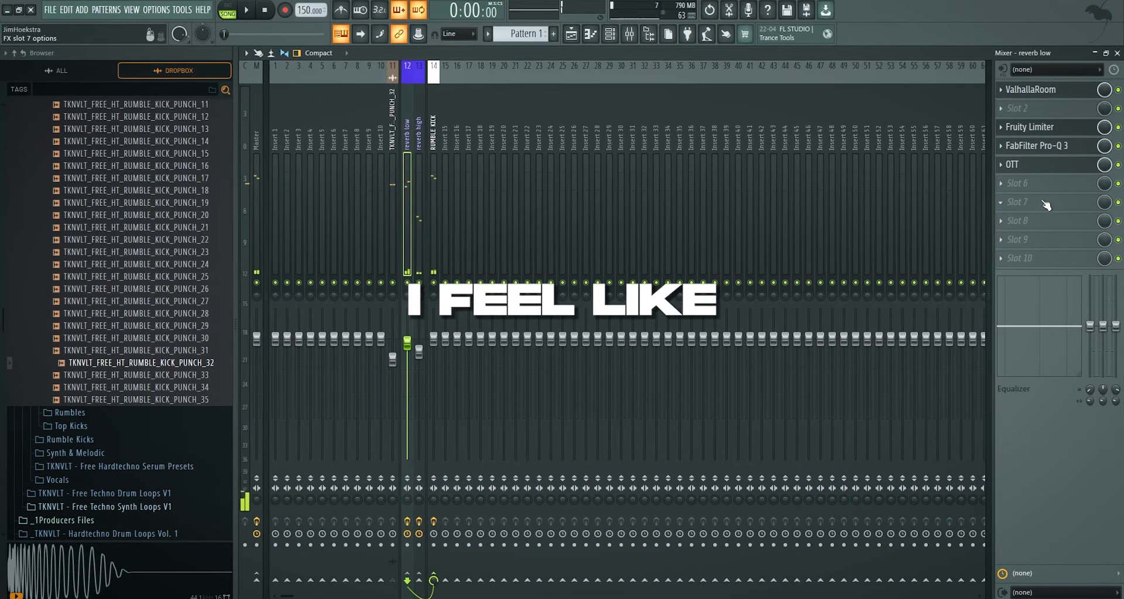
Step: Add LittleAlterBoy with a formant shift and make the Pro-Q 3 low cut side-only
{"action": "left_click", "coordinate": [417, 125]}
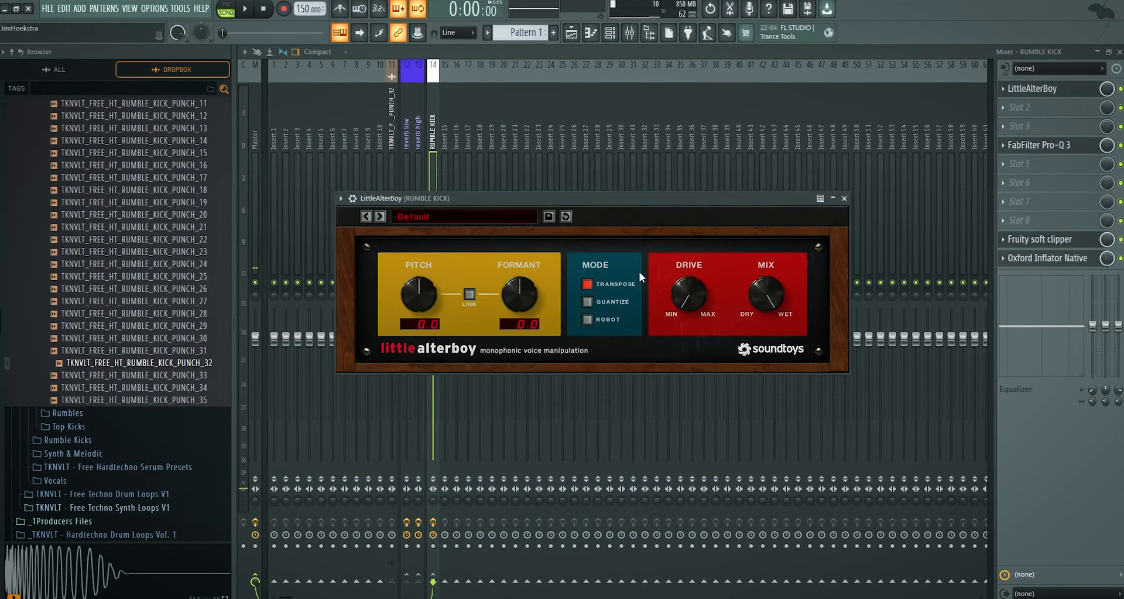
{"action": "left_click_drag", "start_coordinate": [518, 295], "coordinate": [518, 319]}
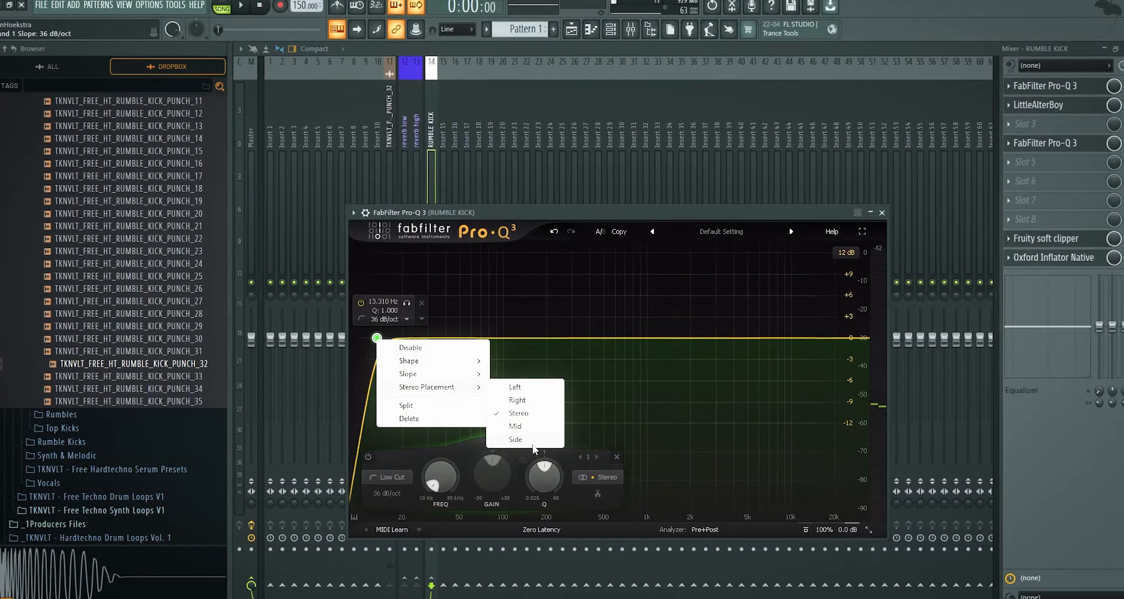
{"action": "left_click", "coordinate": [515, 439]}
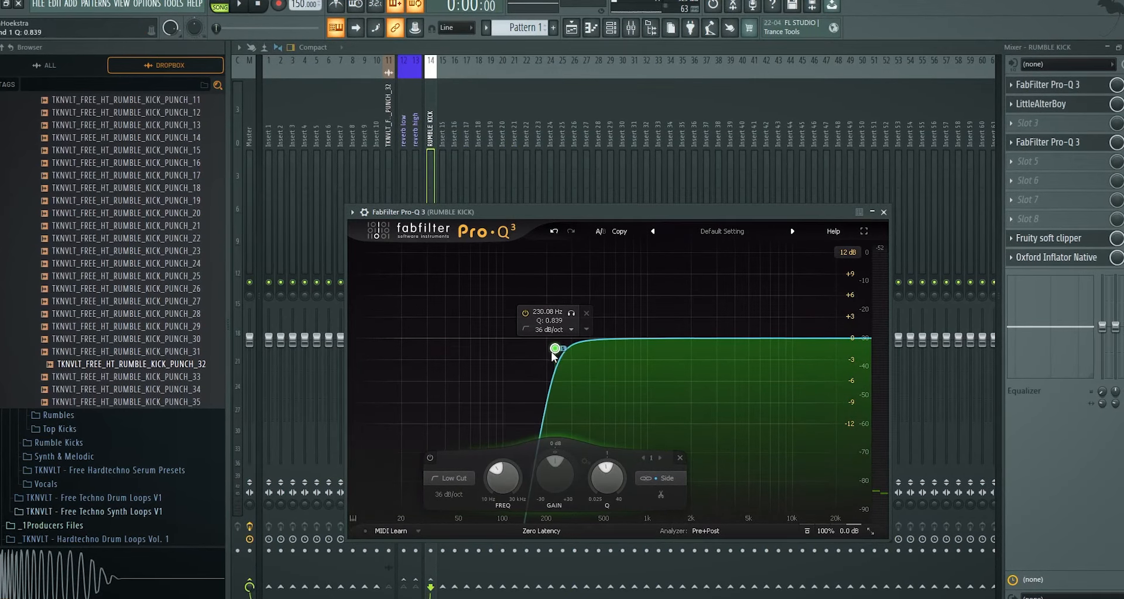
Step: Move the side low cut to about 230 Hz and boost the highs around 14 kHz in Parametric EQ 2
{"action": "left_click_drag", "start_coordinate": [555, 351], "coordinate": [602, 362]}
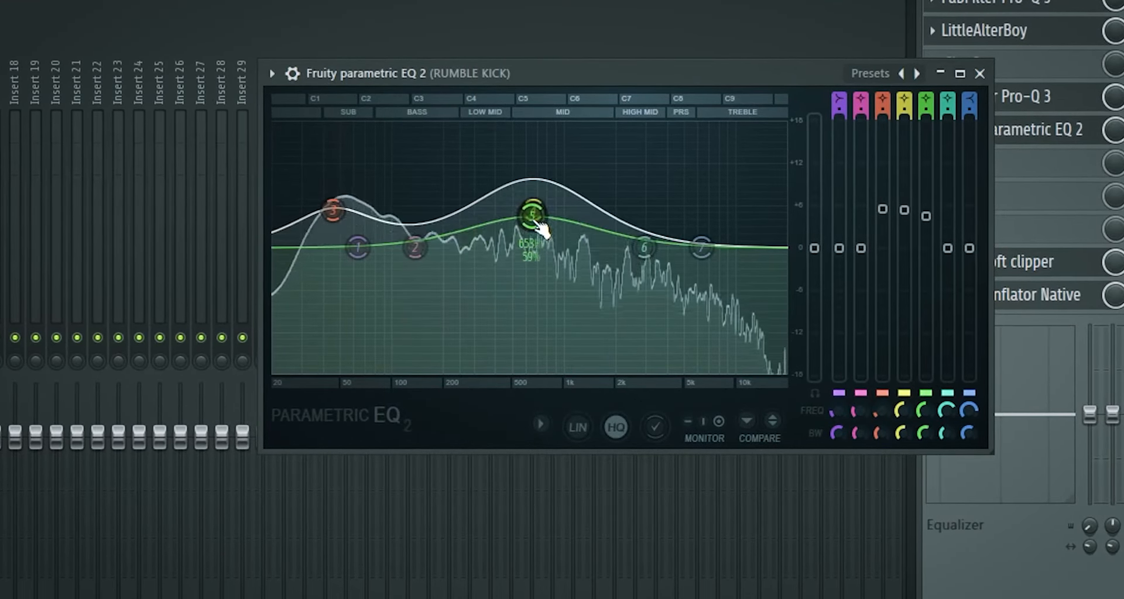
{"action": "left_click_drag", "start_coordinate": [534, 215], "coordinate": [761, 192]}
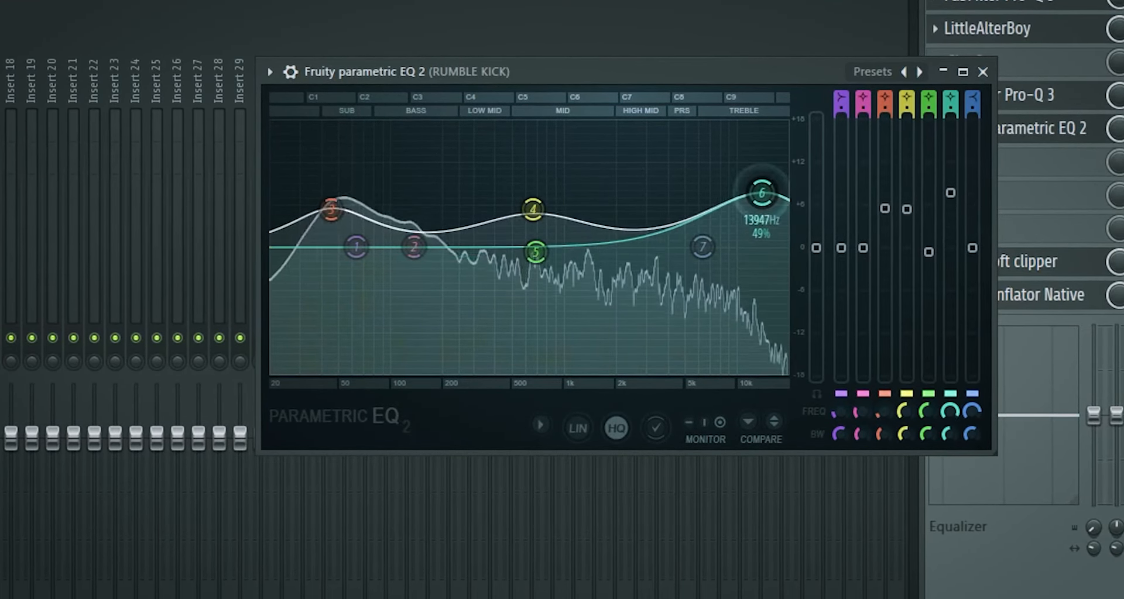
{"action": "left_click", "coordinate": [983, 72]}
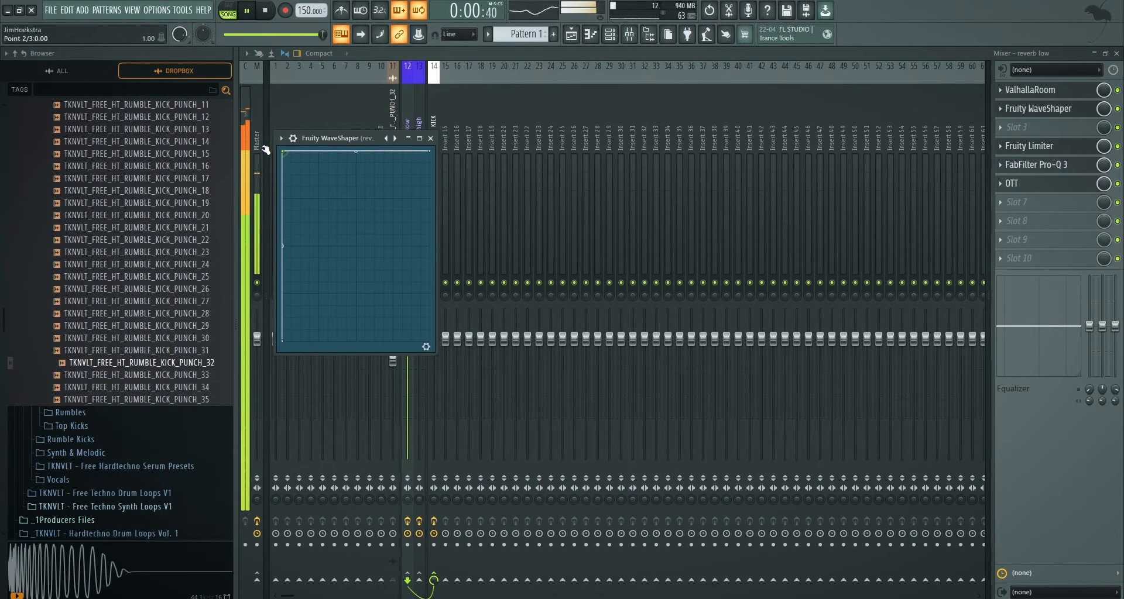
Step: Bend the Fruity WaveShaper curve on reverb low and bring up its Fruity Limiter
{"action": "left_click", "coordinate": [430, 138]}
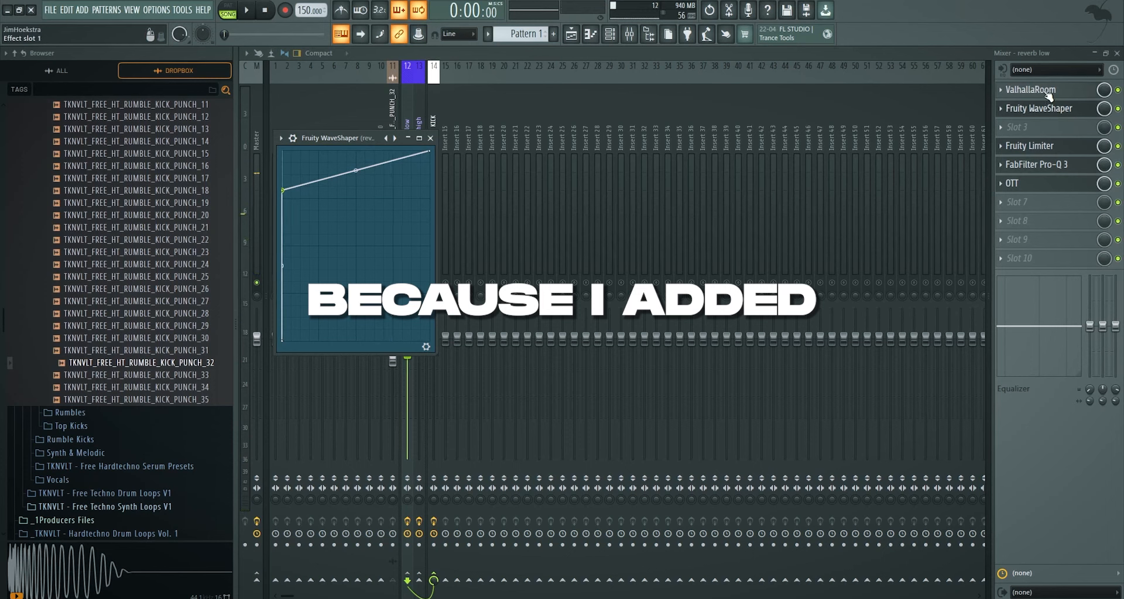
{"action": "left_click", "coordinate": [1038, 145]}
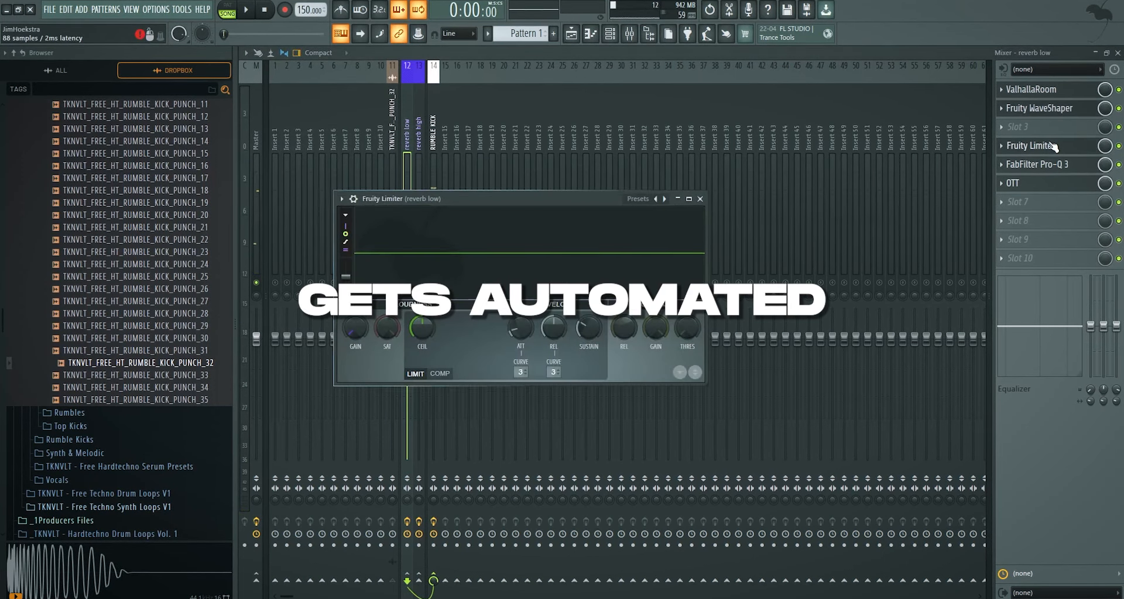
{"action": "left_click", "coordinate": [1039, 163]}
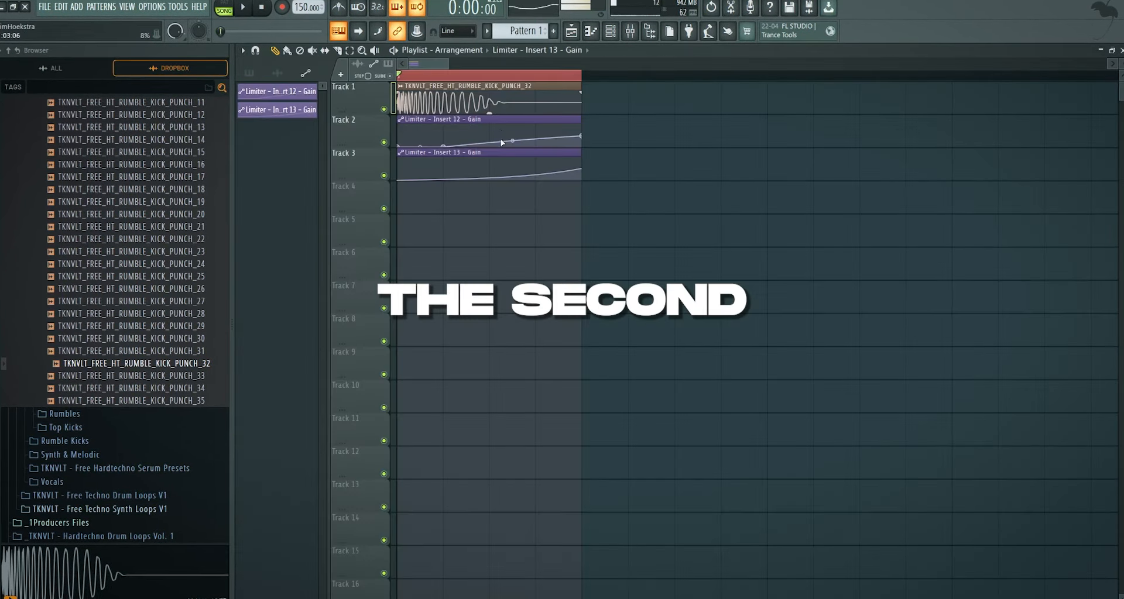
Step: Edit the limiter gain automation clip and bring up the Mixer channels
{"action": "right_click", "coordinate": [419, 218]}
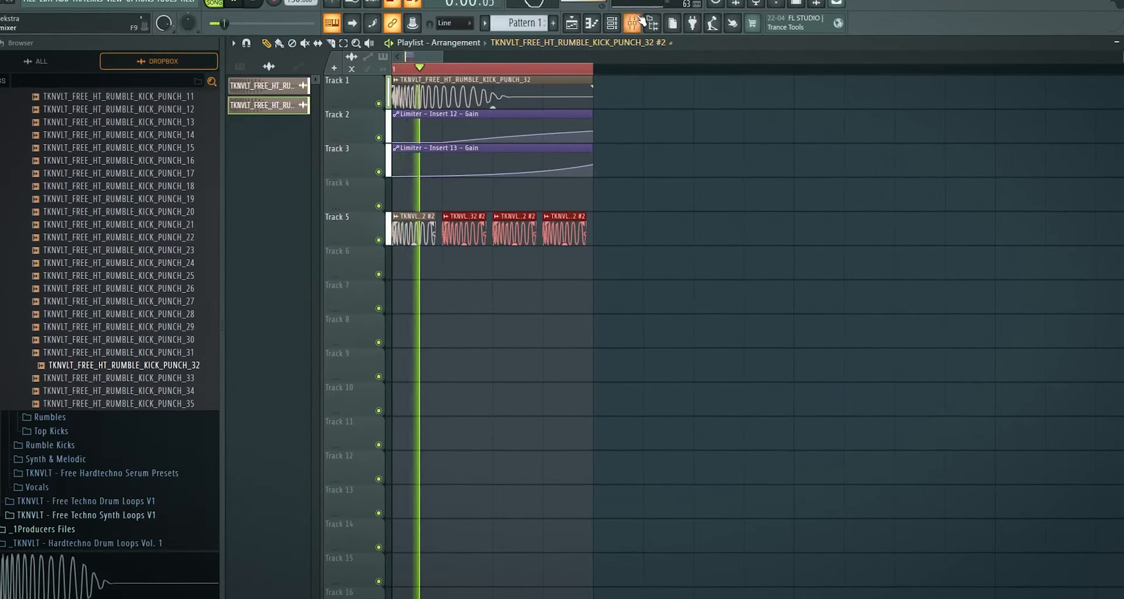
{"action": "left_click", "coordinate": [611, 24]}
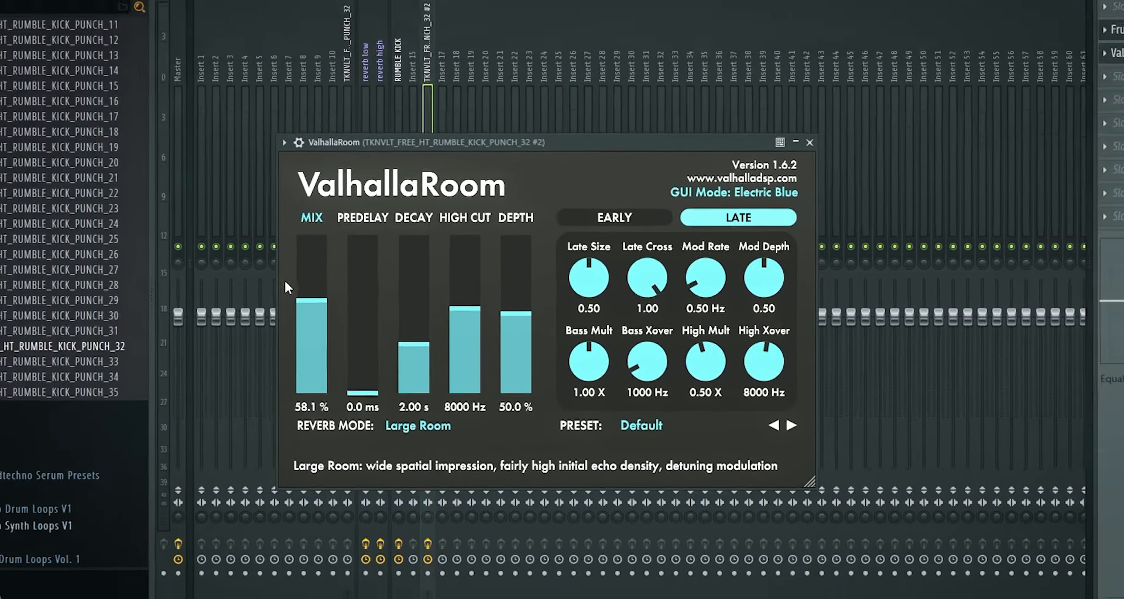
Step: Load an effect into an empty slot on the duplicate kick's insert
{"action": "left_click", "coordinate": [808, 142]}
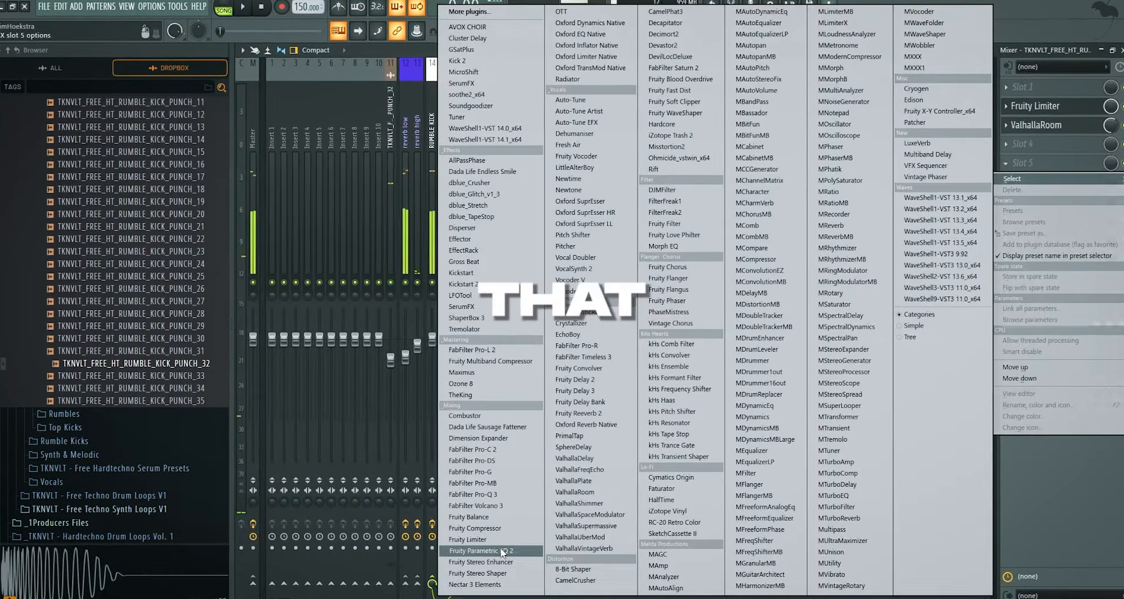
{"action": "left_click", "coordinate": [478, 551]}
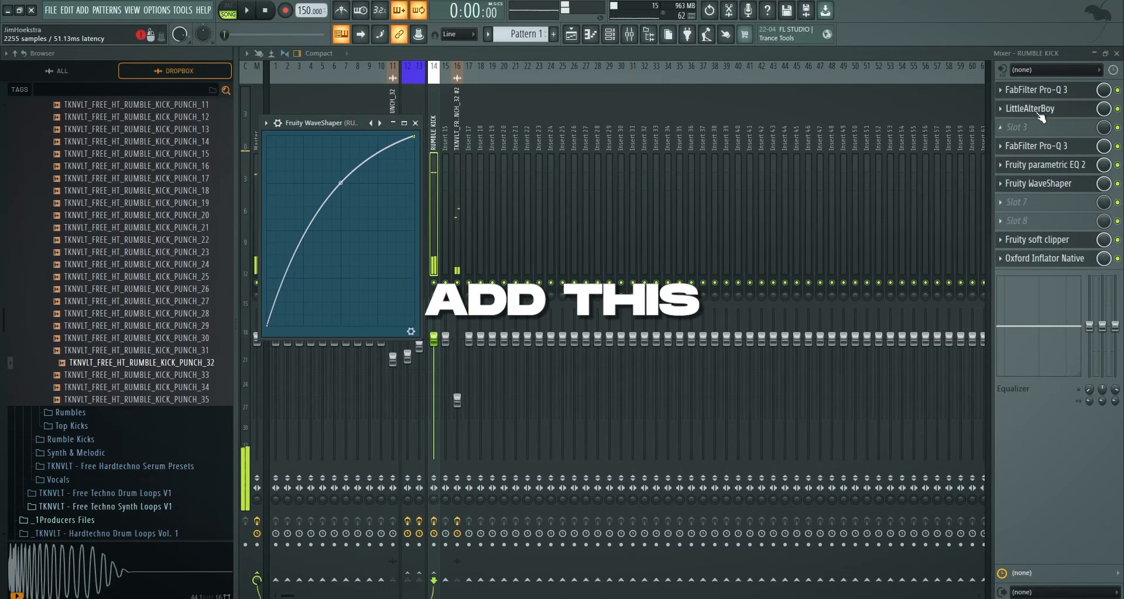
Step: Bring up Fruity Parametric EQ 2 on the RUMBLE KICK insert
{"action": "left_click", "coordinate": [1047, 164]}
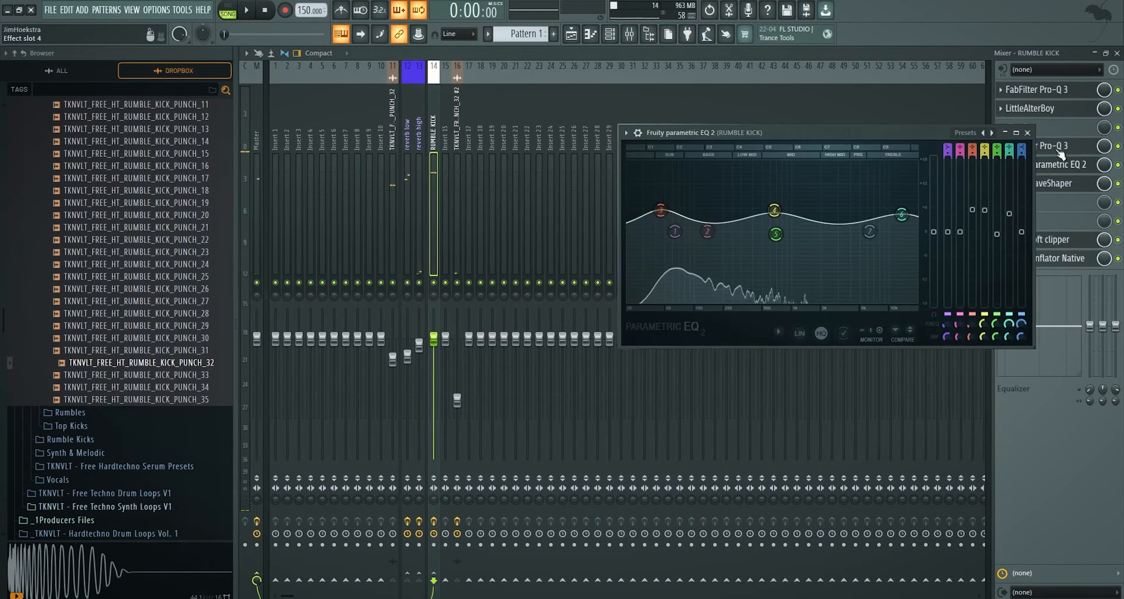
{"action": "left_click", "coordinate": [1047, 183]}
{"action": "type", "text": "SCHRANZ KICK"}
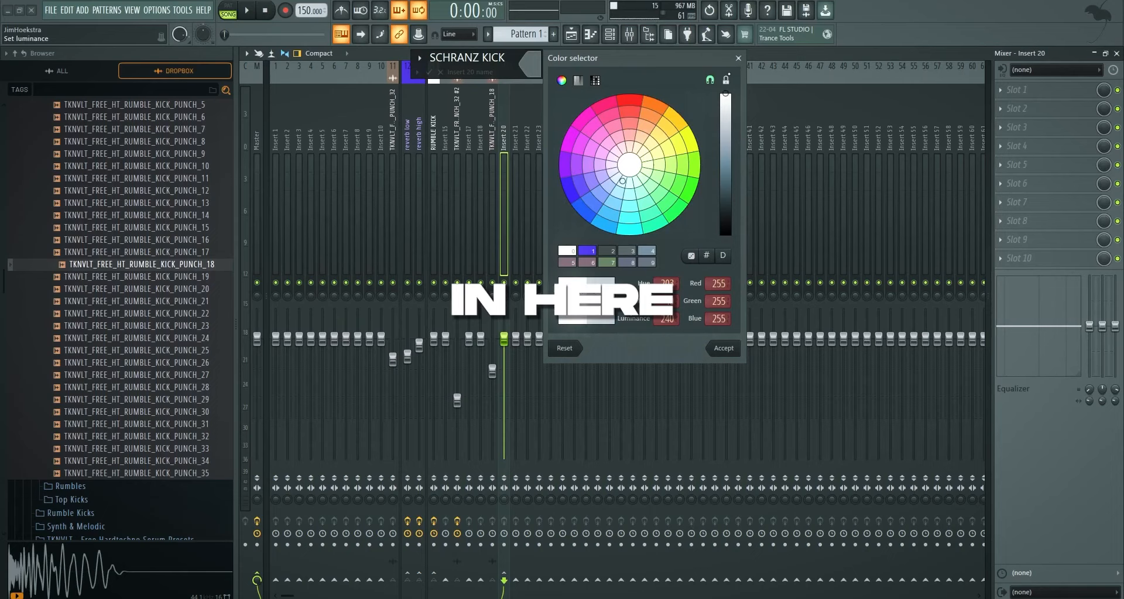
Step: Confirm the SCHRANZ KICK bus colour and switch EQ band 7 to a low-pass filter
{"action": "left_click", "coordinate": [722, 348]}
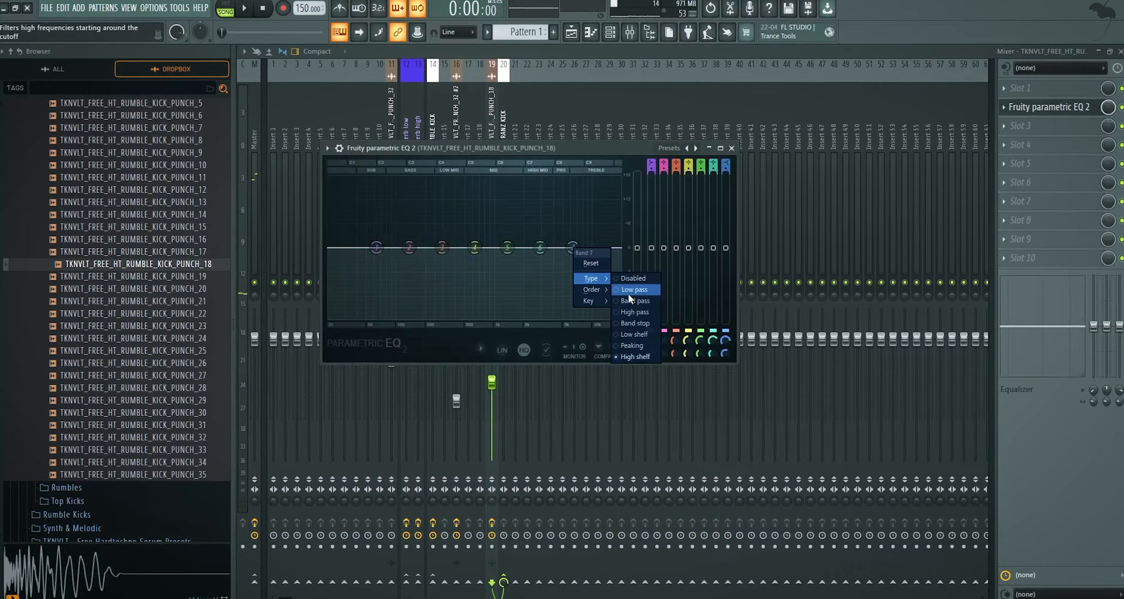
{"action": "left_click", "coordinate": [634, 289]}
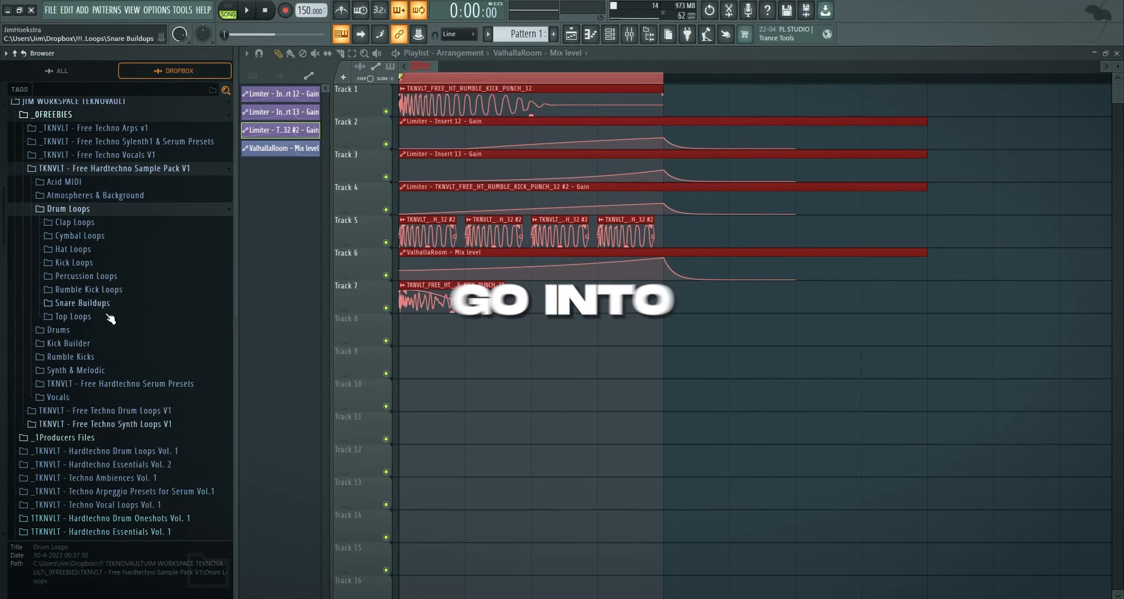
Step: Drag a hardtechno top loop from the Top Loops folder onto a new Playlist track
{"action": "left_click", "coordinate": [71, 316]}
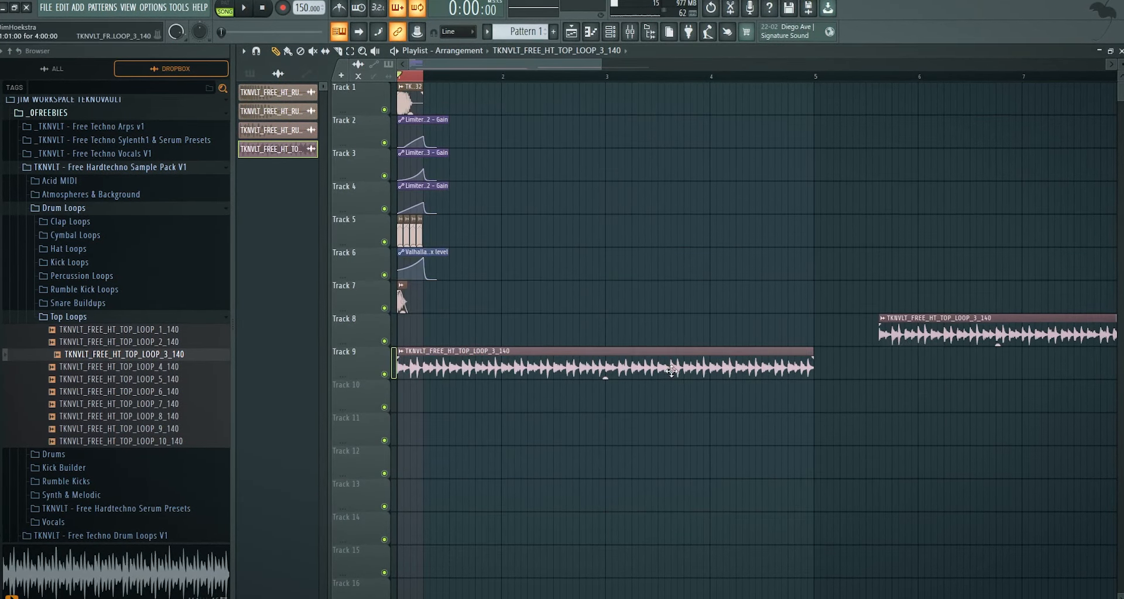
{"action": "double_click", "coordinate": [601, 362]}
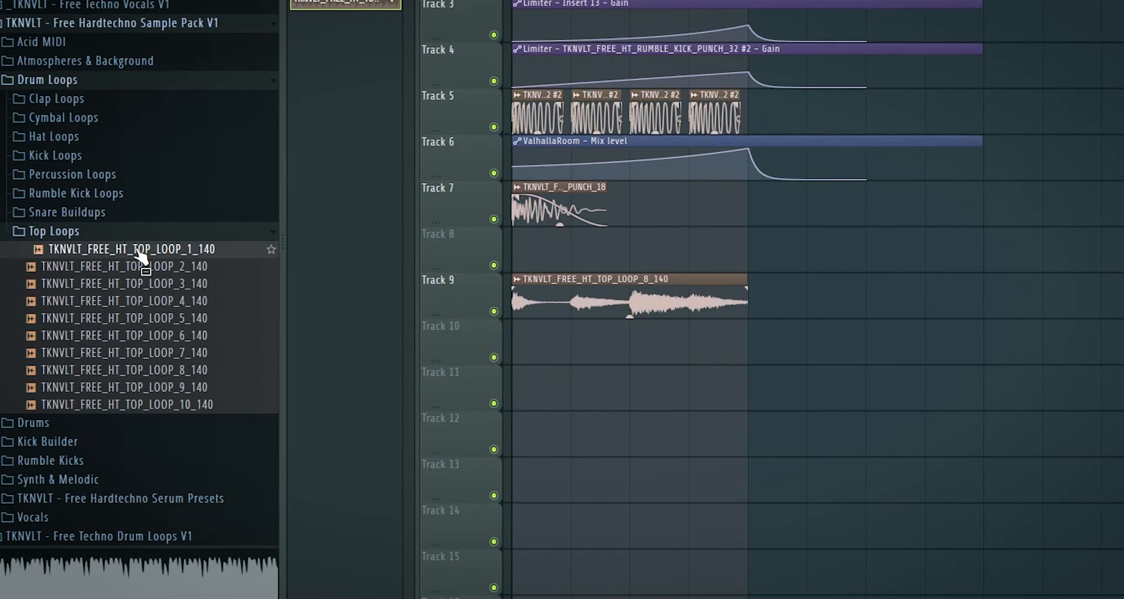
{"action": "left_click_drag", "start_coordinate": [132, 250], "coordinate": [631, 396]}
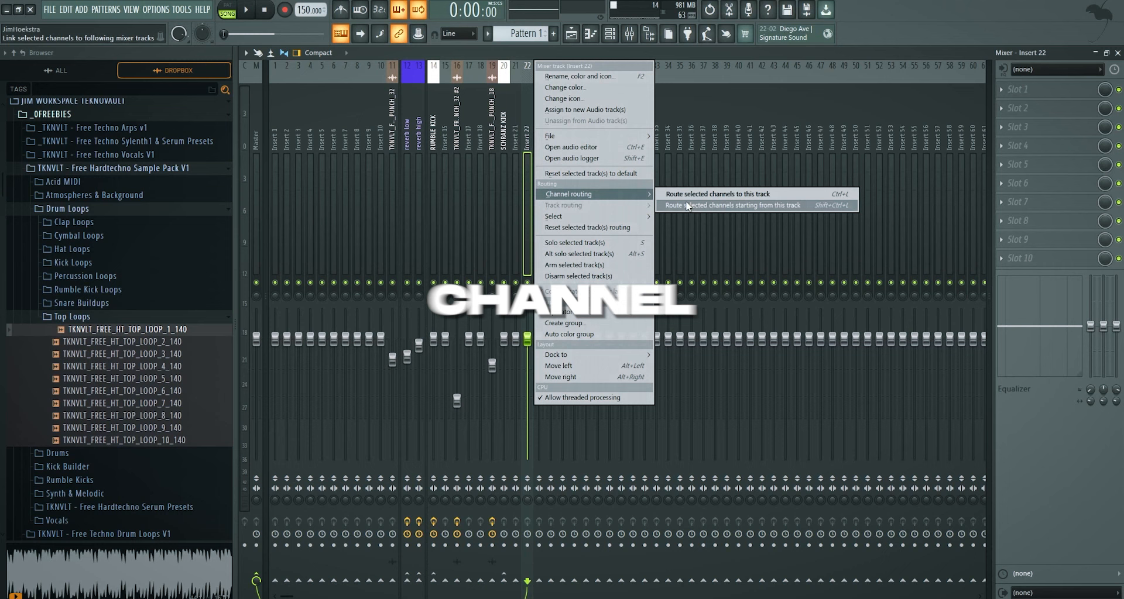
Step: Route the two top loop channels to consecutive inserts feeding the TOP LOOP bus on insert 21
{"action": "left_click", "coordinate": [715, 193]}
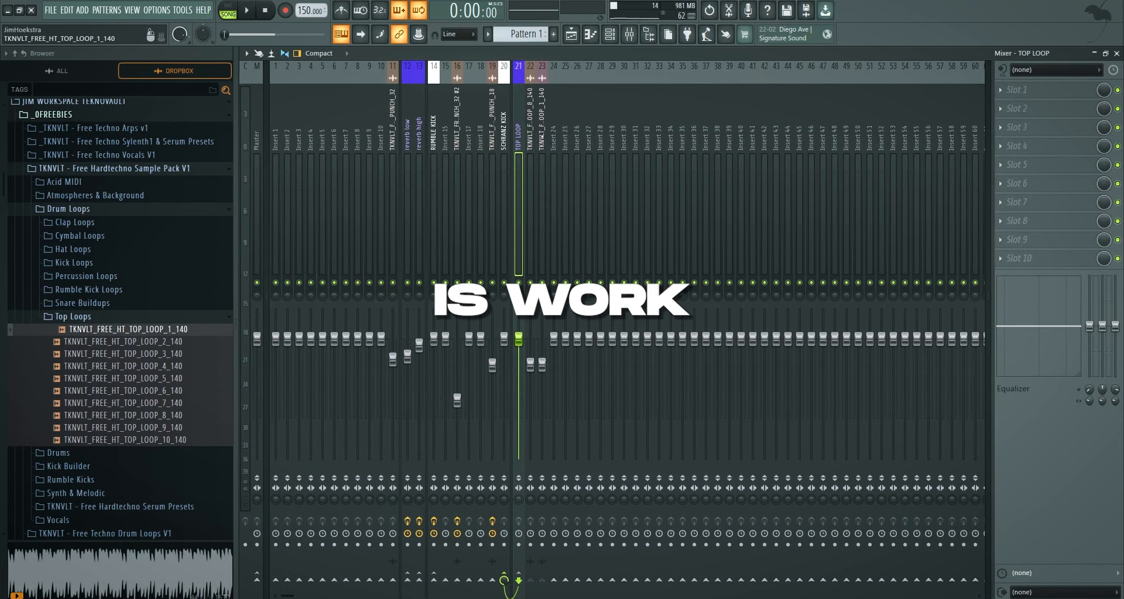
{"action": "left_click", "coordinate": [1017, 90]}
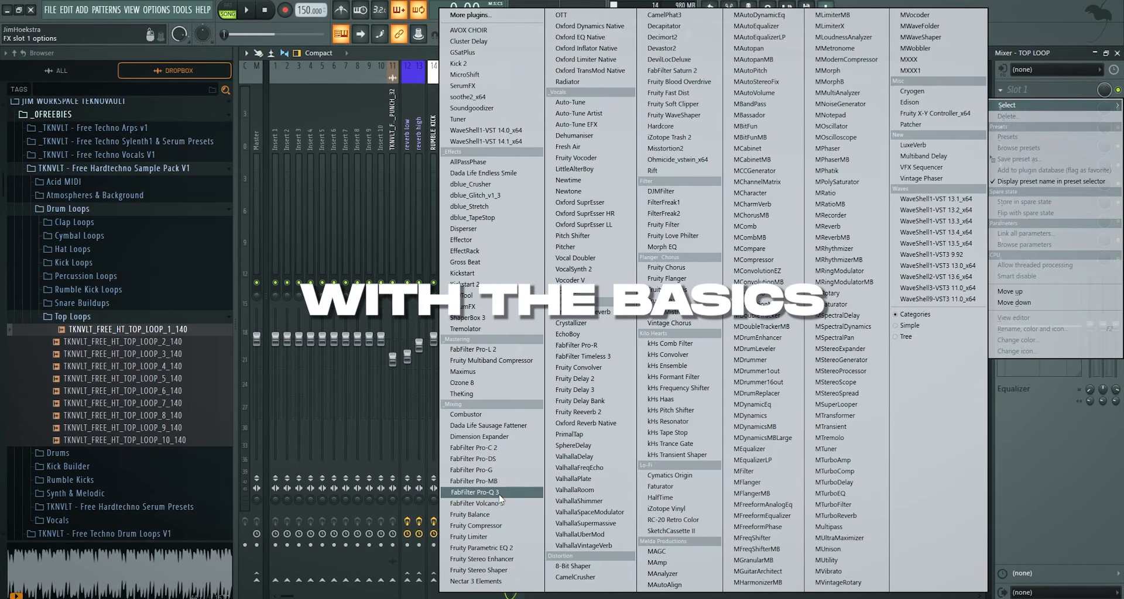
Step: Load Pro-Q 3 on the TOP LOOP bus with a 48 dB/oct low cut near 475 Hz
{"action": "left_click", "coordinate": [476, 493]}
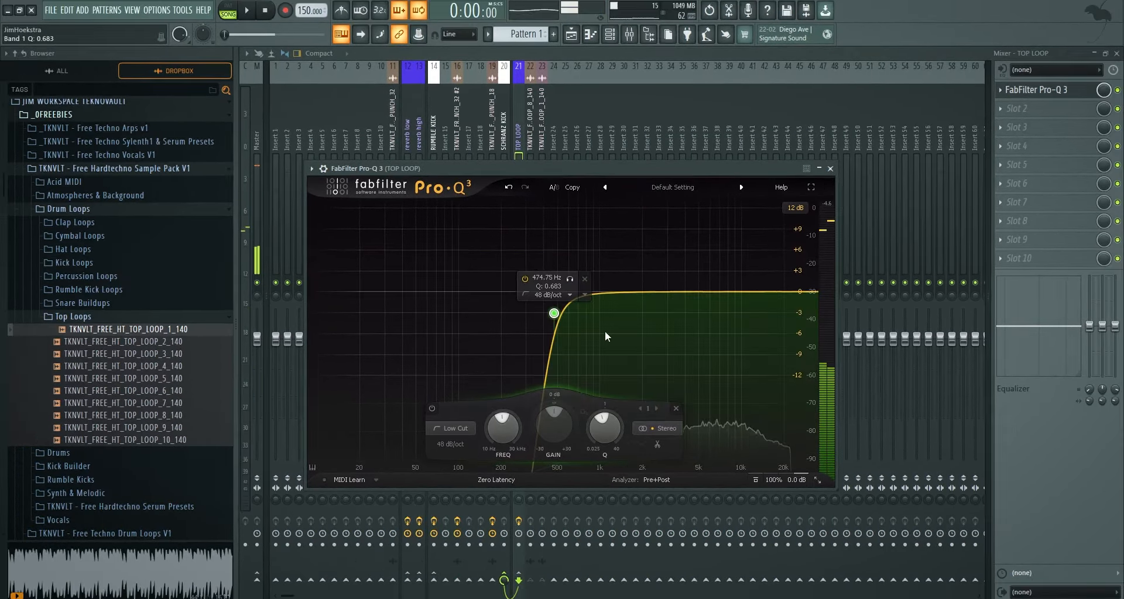
{"action": "left_click", "coordinate": [829, 167]}
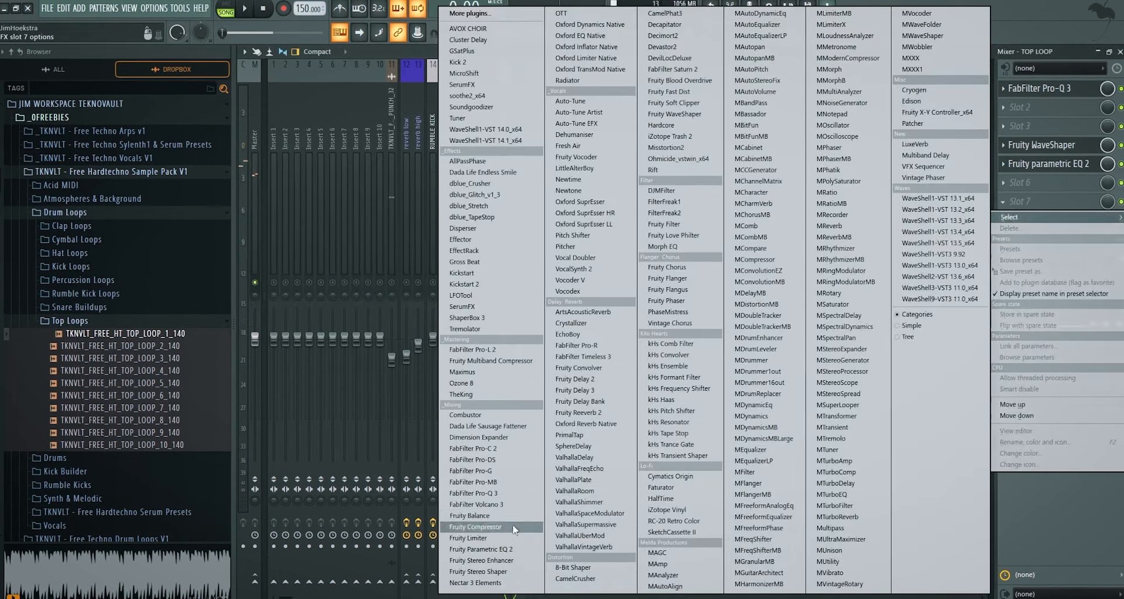
Step: Add Fruity Compressor at threshold -11.9 dB, ratio 4.8:1, and boost highs near 3124 Hz
{"action": "left_click", "coordinate": [476, 527]}
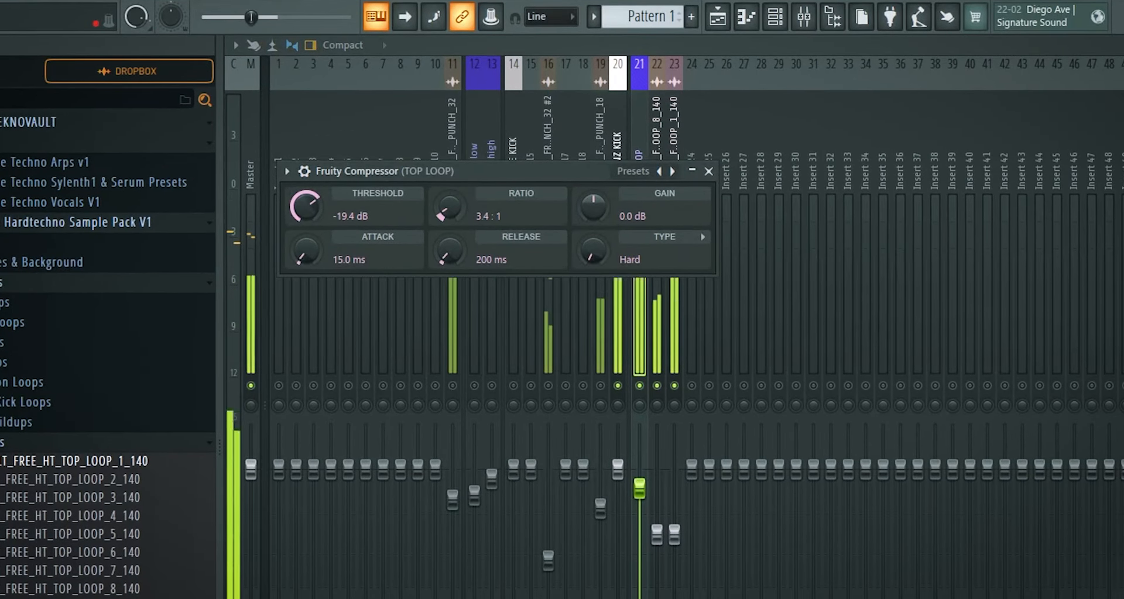
{"action": "left_click_drag", "start_coordinate": [307, 206], "coordinate": [311, 200]}
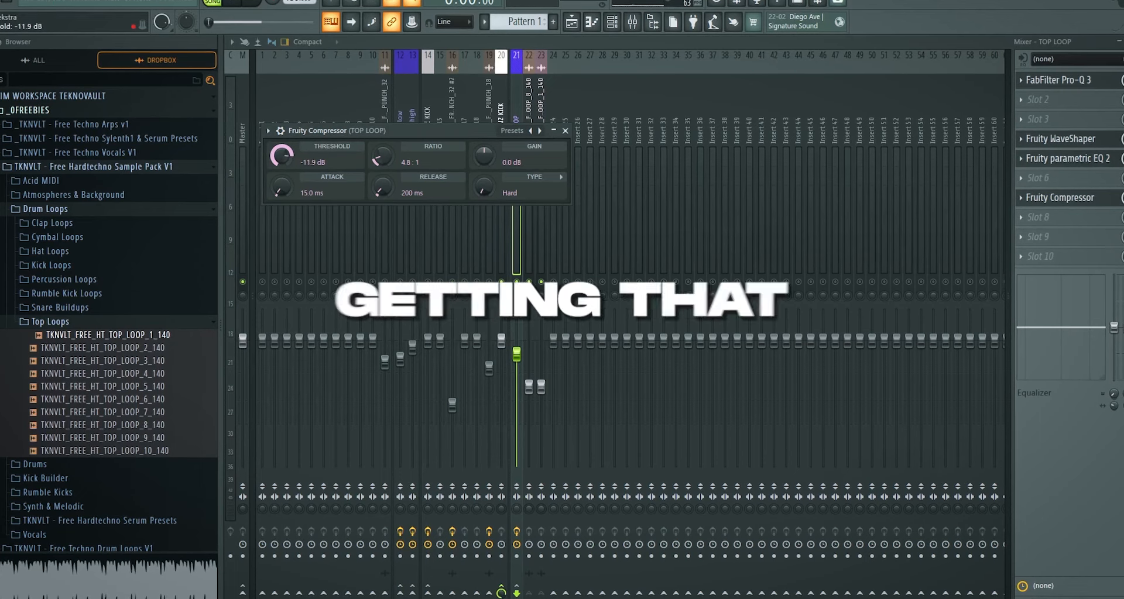
{"action": "left_click_drag", "start_coordinate": [280, 152], "coordinate": [280, 165]}
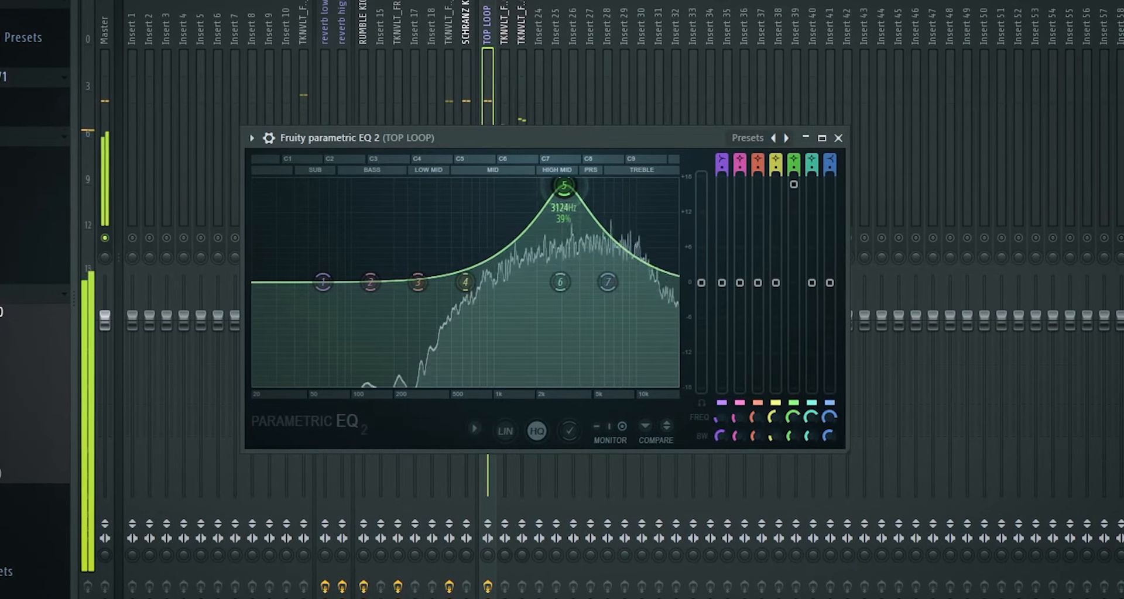
Step: Carve a deep notch on the TOP LOOP Parametric EQ 2 and adjust its band level
{"action": "left_click_drag", "start_coordinate": [563, 185], "coordinate": [494, 182]}
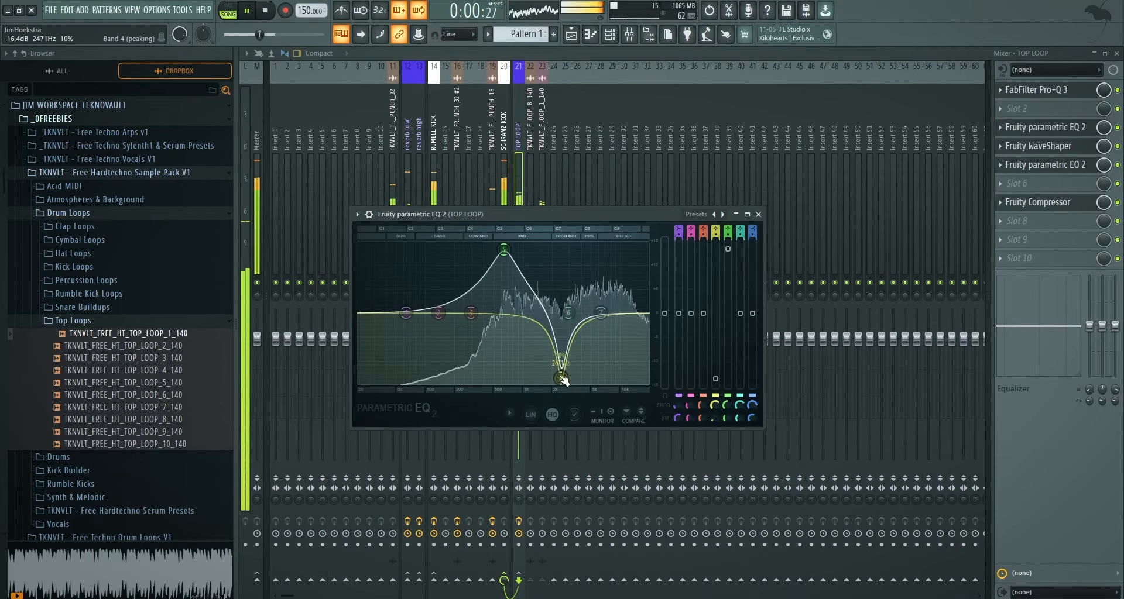
{"action": "left_click_drag", "start_coordinate": [602, 314], "coordinate": [615, 377]}
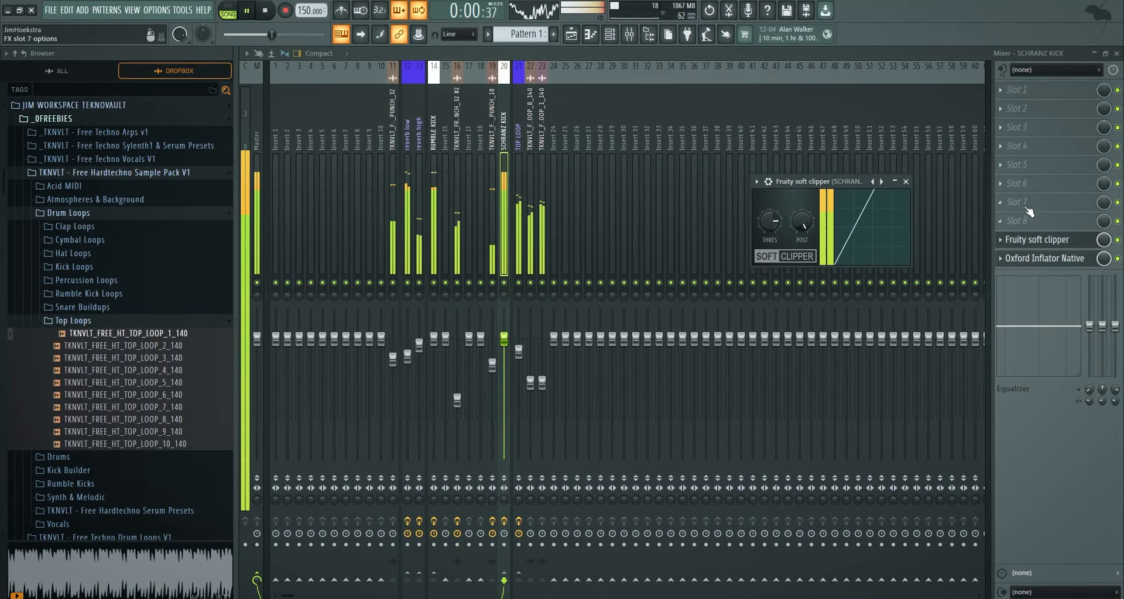
{"action": "left_click", "coordinate": [1043, 202]}
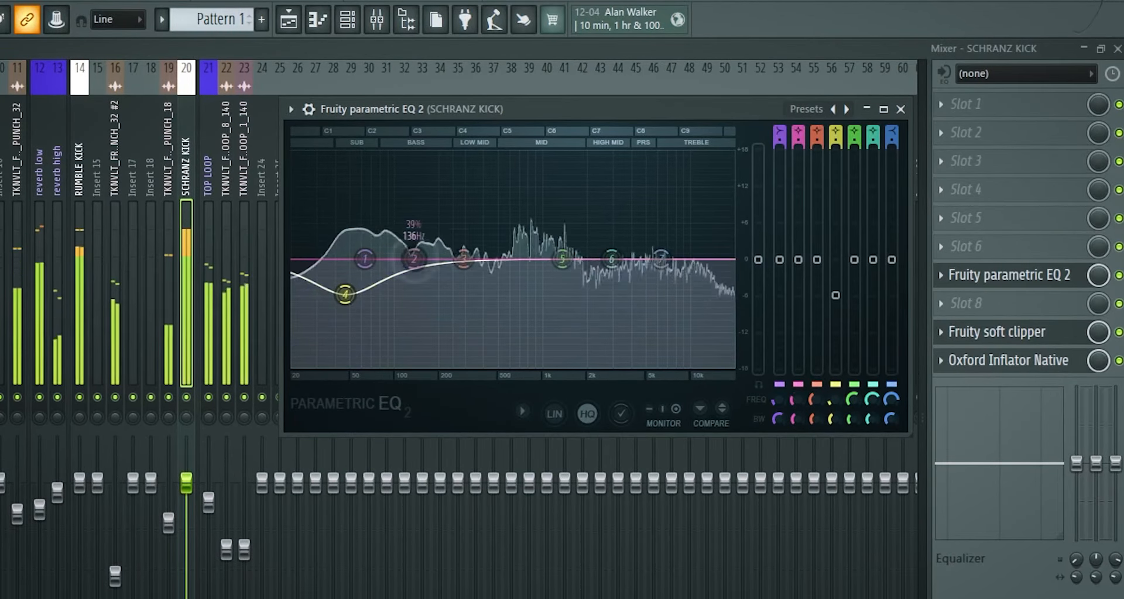
Step: Dip band 5 around 792 Hz on the SCHRANZ KICK EQ and automate its level
{"action": "left_click_drag", "start_coordinate": [414, 258], "coordinate": [527, 308]}
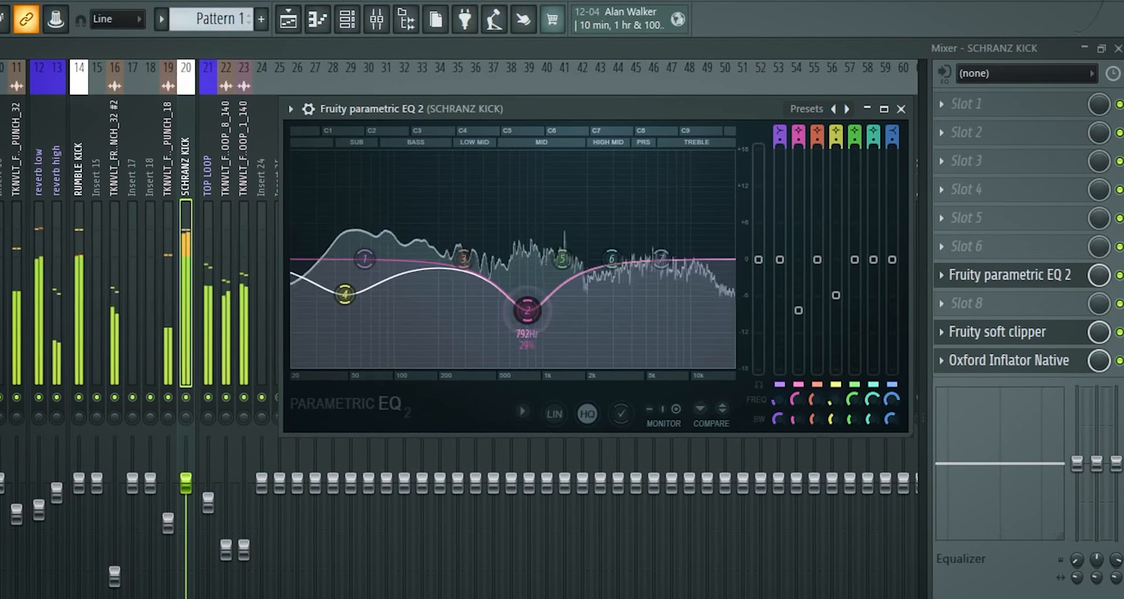
{"action": "left_click_drag", "start_coordinate": [563, 258], "coordinate": [593, 170]}
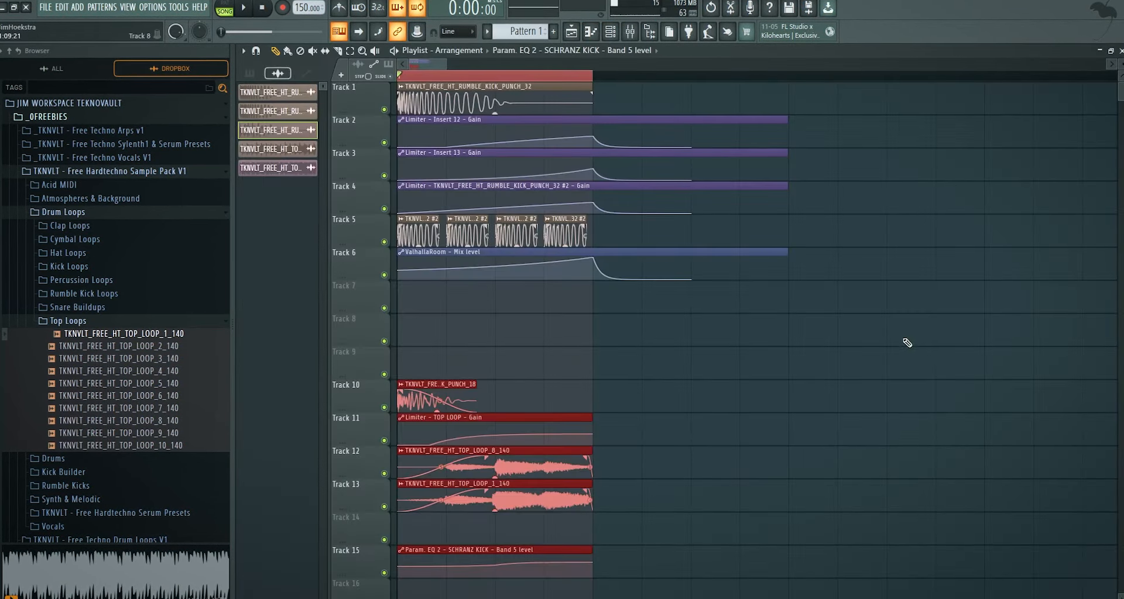
Step: Turn Little AlterBoy's Formant on the RUMBLE KICK down to about -8.6 semitones
{"action": "scroll", "scroll_direction": "down", "scroll_amount": 3}
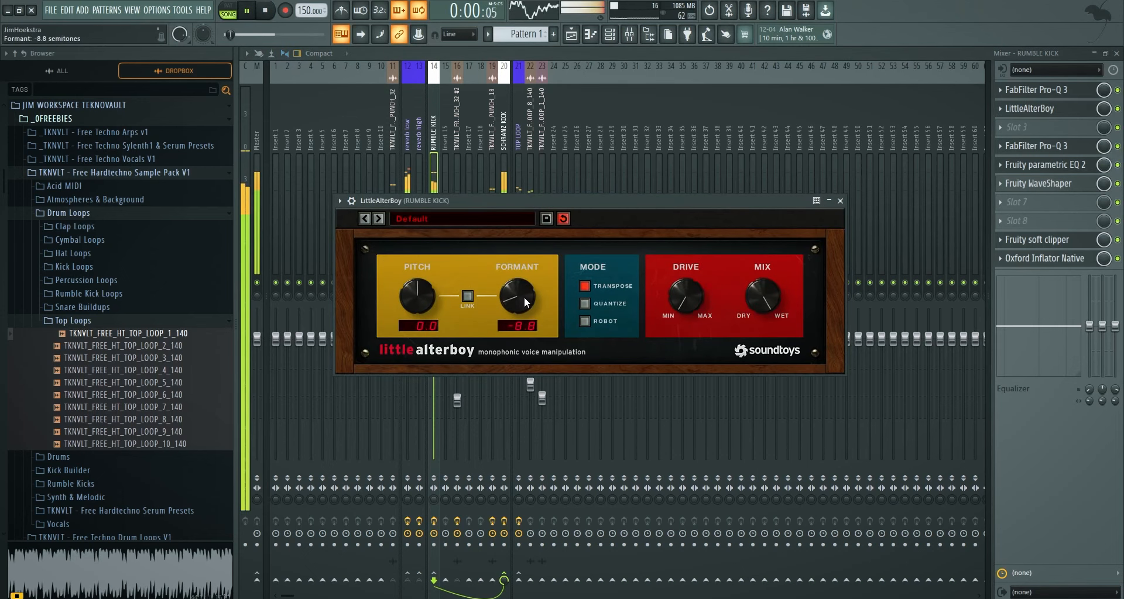
Step: Create an automation clip for the TOP LOOP Fruity Limiter gain
{"action": "right_click", "coordinate": [517, 143]}
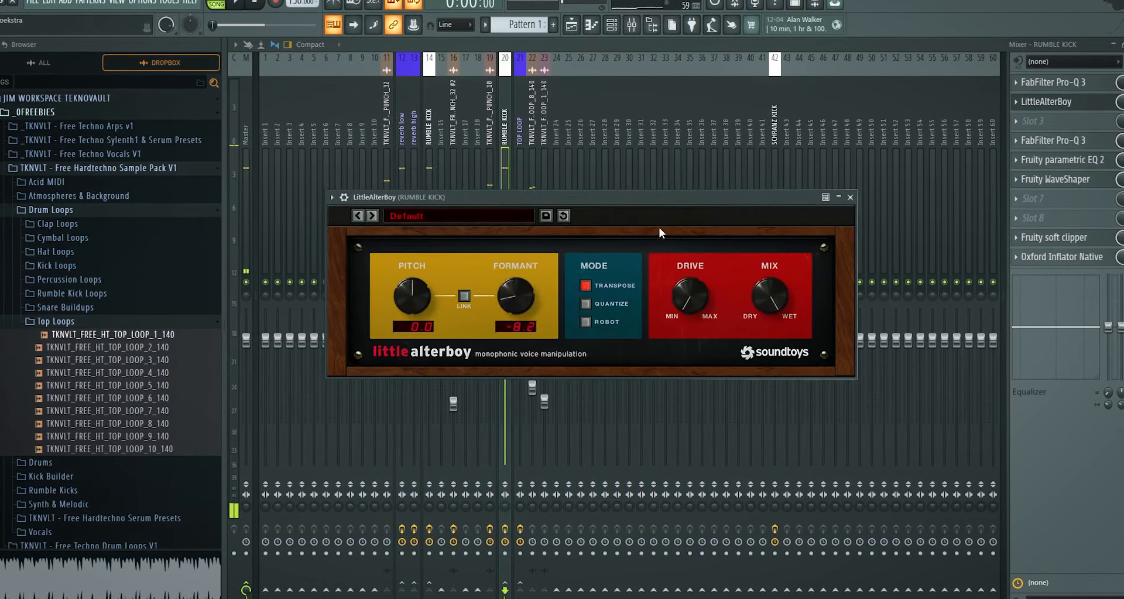
{"action": "left_click", "coordinate": [850, 197]}
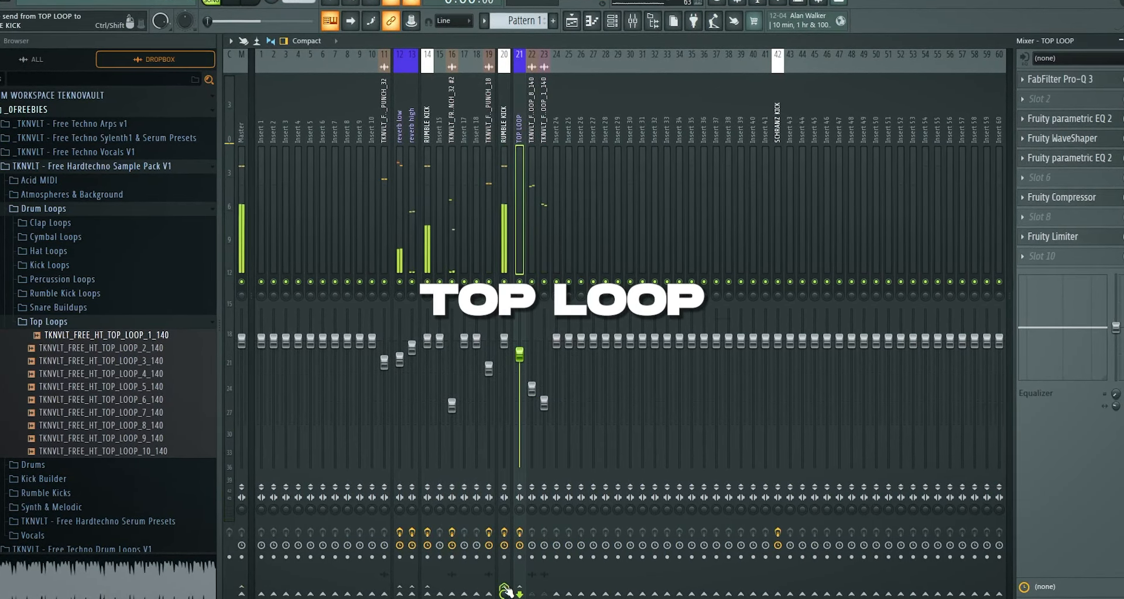
{"action": "right_click", "coordinate": [311, 294]}
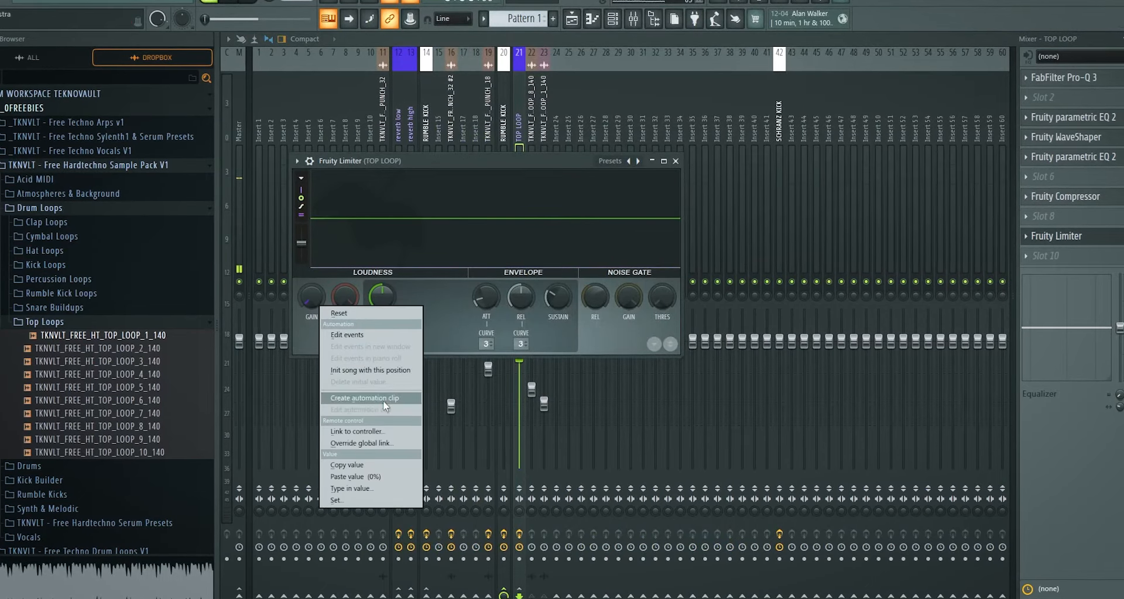
{"action": "left_click", "coordinate": [356, 431]}
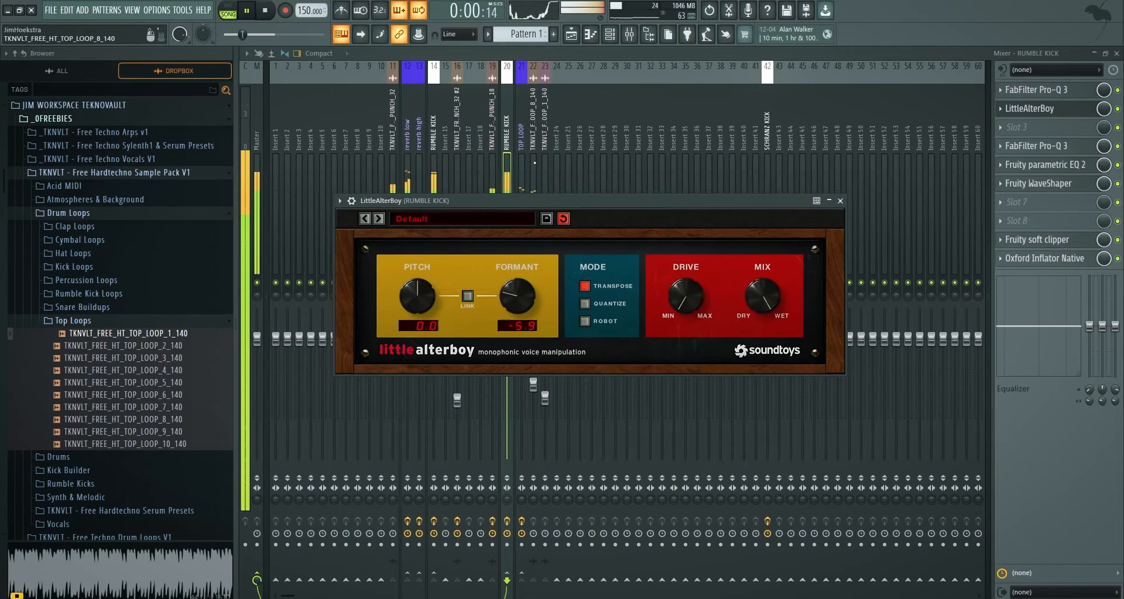
Step: Close Little AlterBoy and return to the Playlist arrangement
{"action": "left_click", "coordinate": [838, 200]}
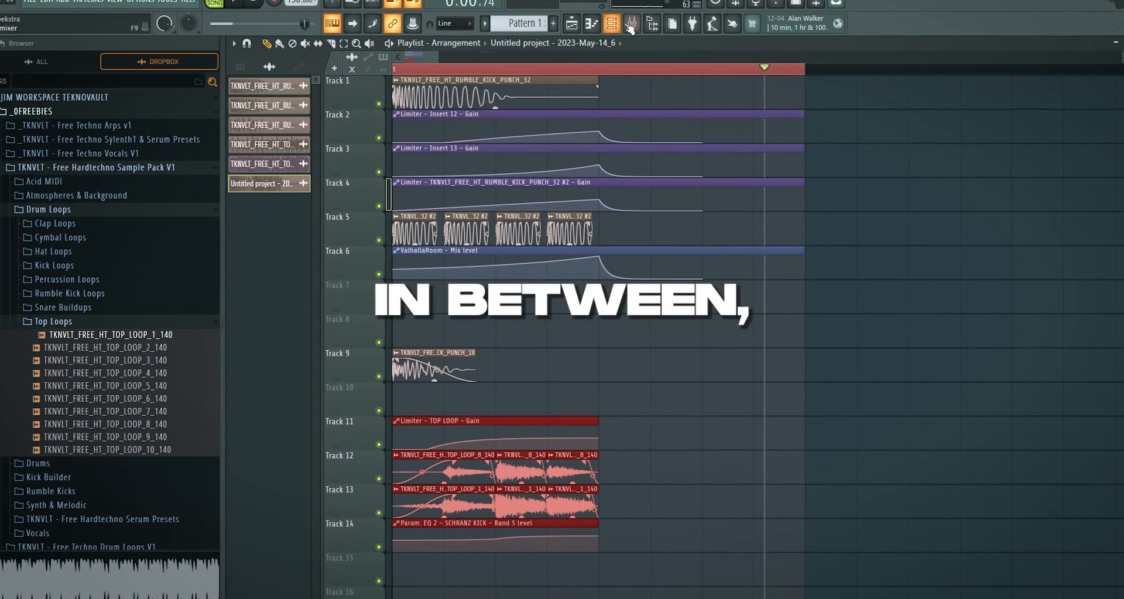
Step: Bring up the mixer showing the TOP LOOP effect chain
{"action": "left_click", "coordinate": [630, 24]}
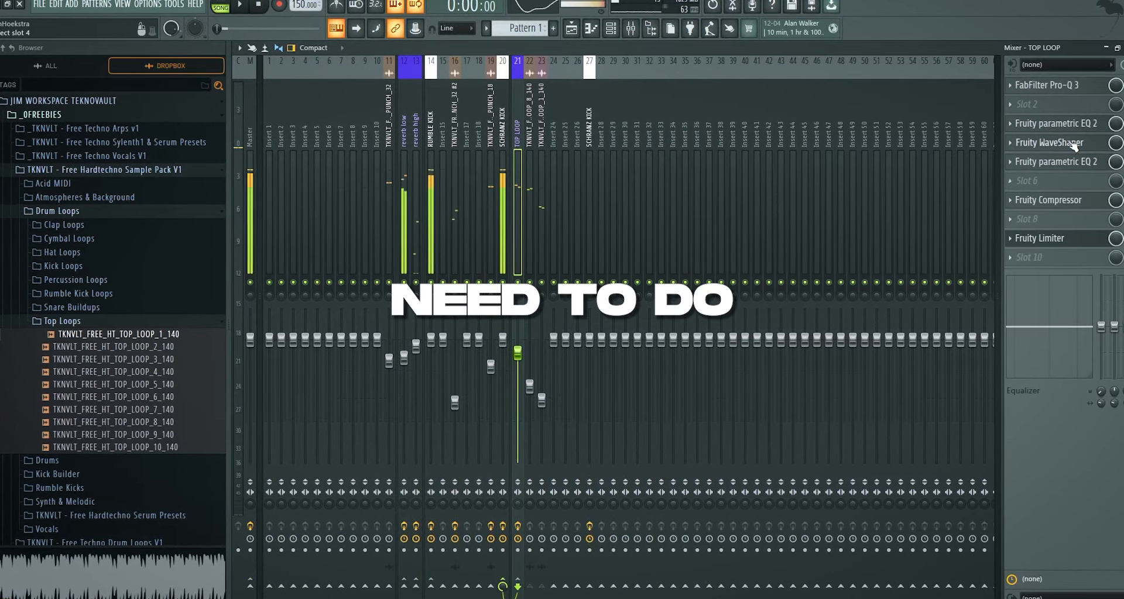
Step: Review the TOP LOOP Pro-Q 3 curve and WaveShaper settings
{"action": "left_click", "coordinate": [1059, 123]}
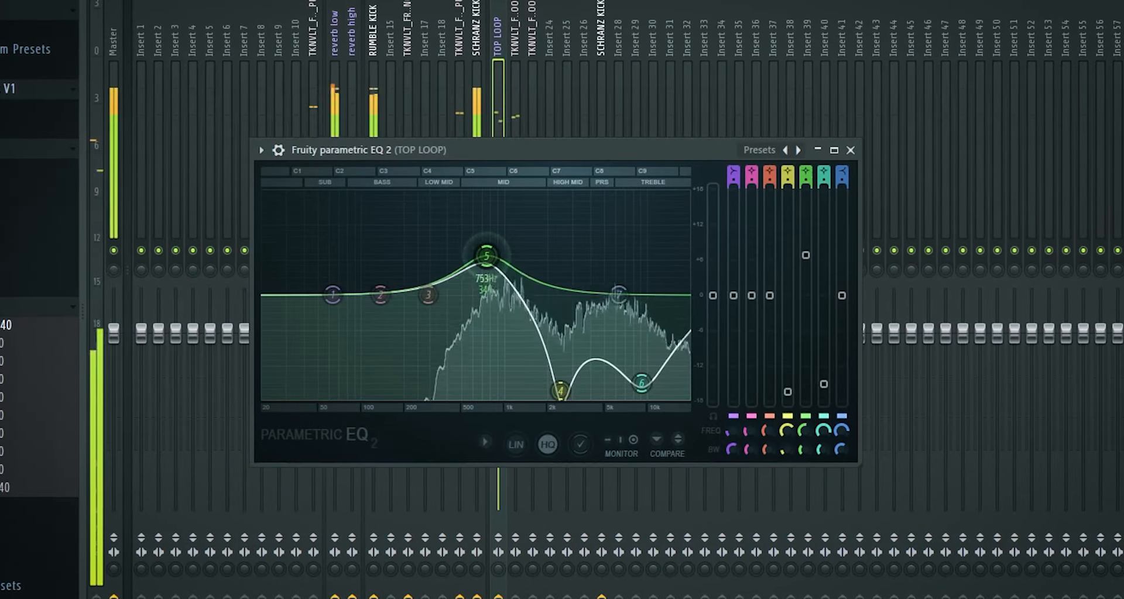
{"action": "left_click", "coordinate": [851, 150]}
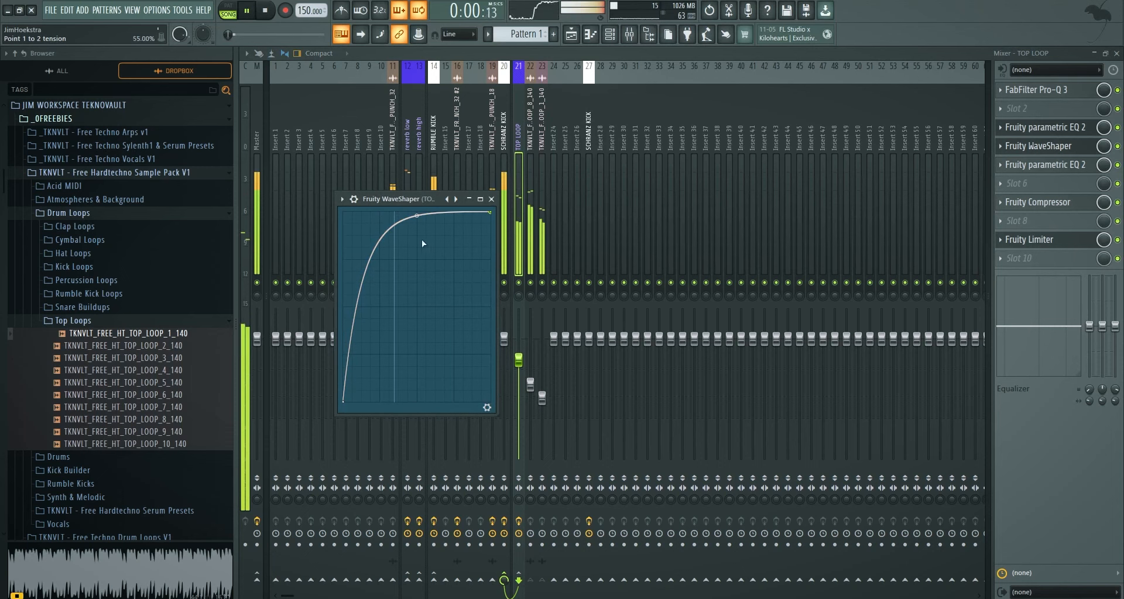
Step: Load Fruity WaveShaper on SCHRANZ KICK with a gently softened curve tension
{"action": "left_click", "coordinate": [491, 200]}
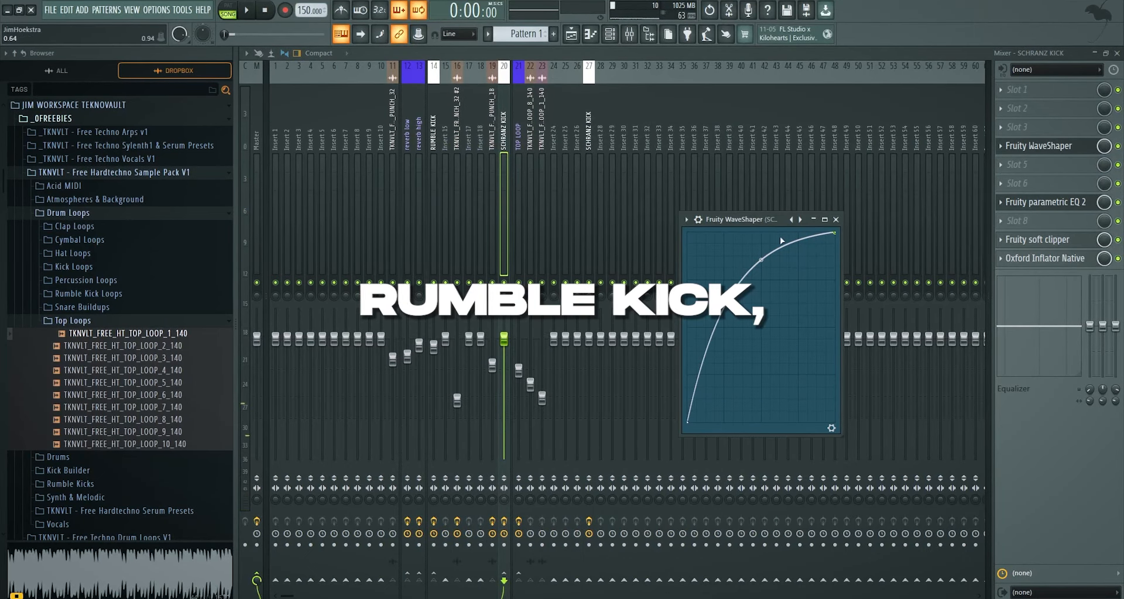
{"action": "left_click", "coordinate": [245, 11]}
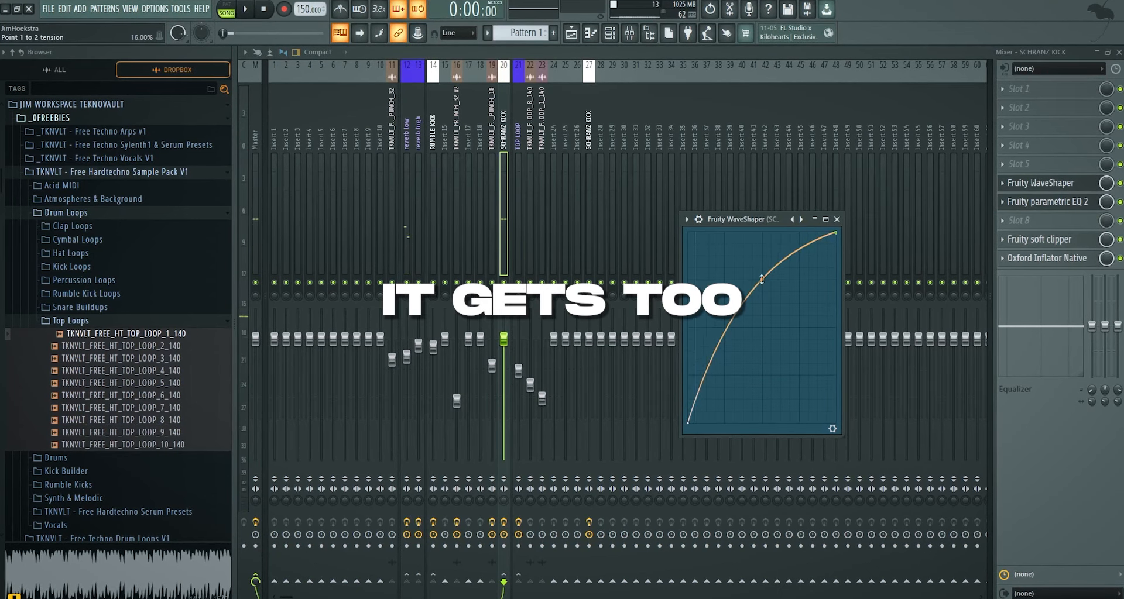
{"action": "left_click", "coordinate": [246, 8]}
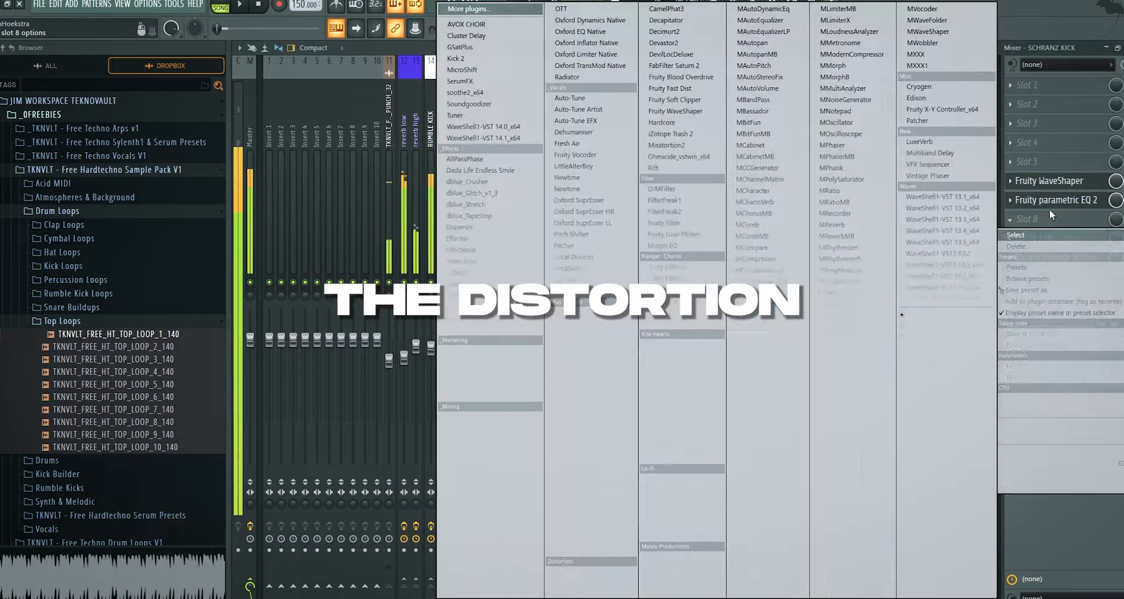
Step: Load Little AlterBoy and Fruity Chorus (~15 ms delay) into slots 2 and 3 of TOP LOOP
{"action": "left_click", "coordinate": [1055, 199]}
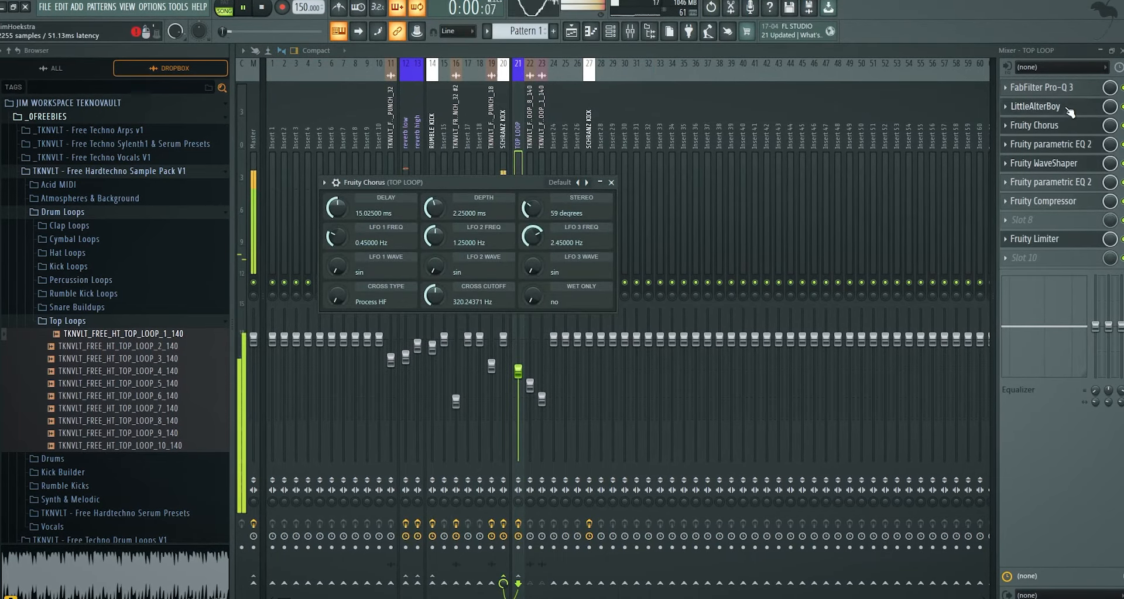
Step: Drop the 160 BPM hardtechno percussion loop 10 onto the second top-loop channel
{"action": "left_click", "coordinate": [1039, 107]}
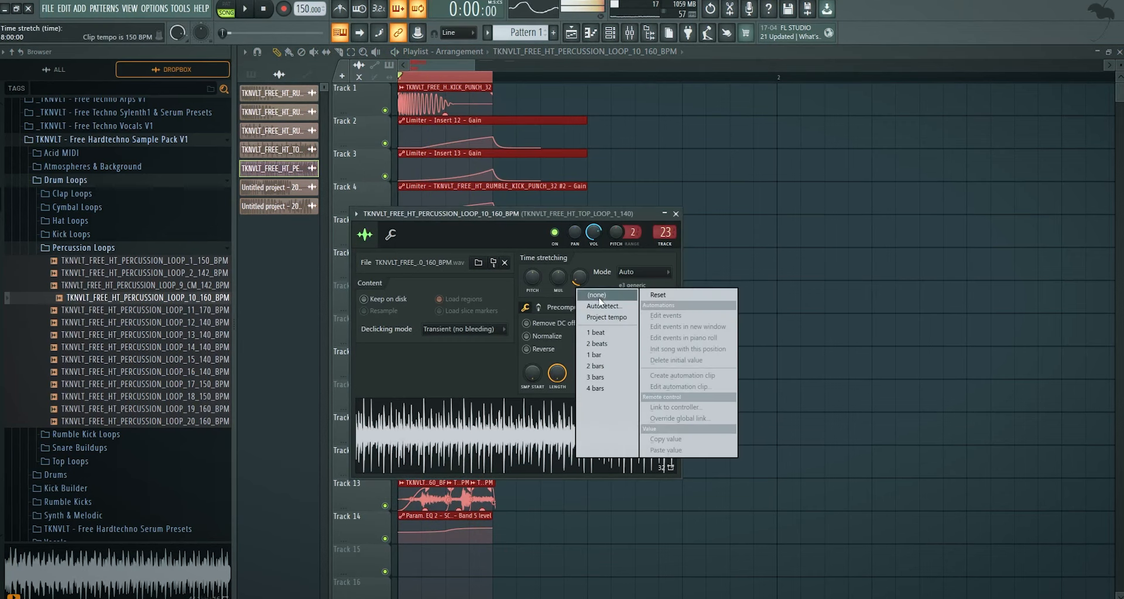
Step: Set the loop's stretch mode, load RUMBLE_KICK_PUNCH_27 onto the kick channel and trim clips to one bar
{"action": "left_click", "coordinate": [596, 295]}
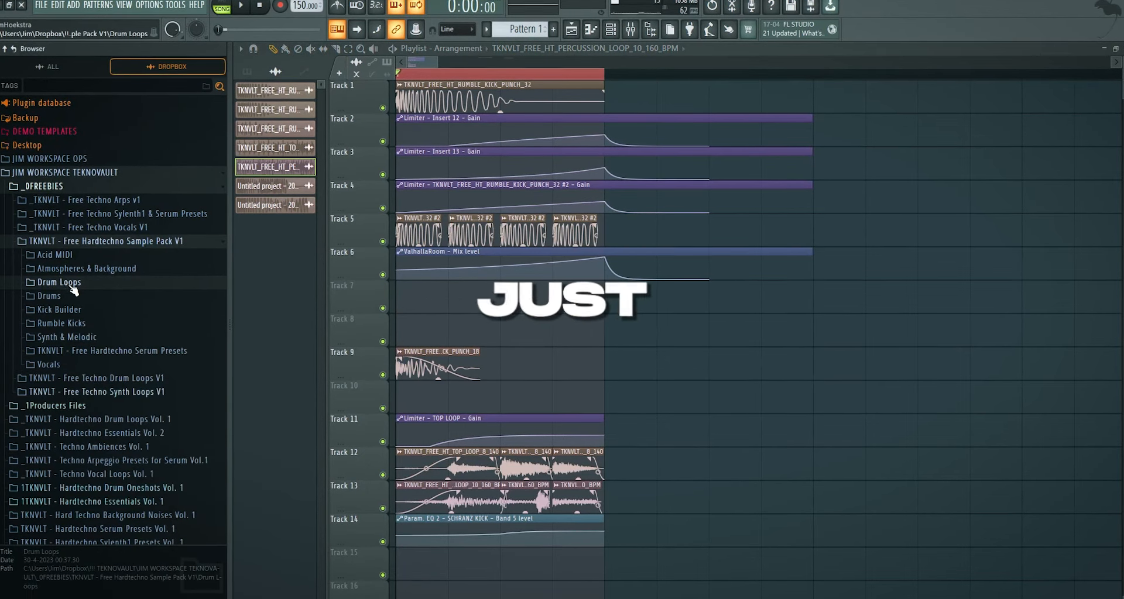
{"action": "left_click", "coordinate": [61, 323]}
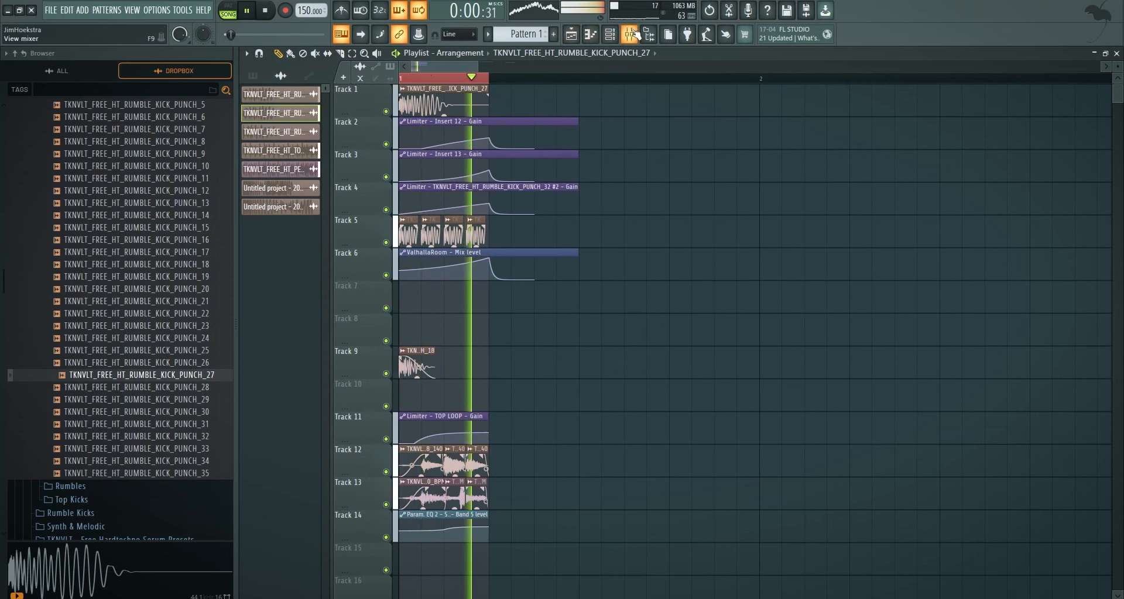
{"action": "left_click", "coordinate": [265, 11]}
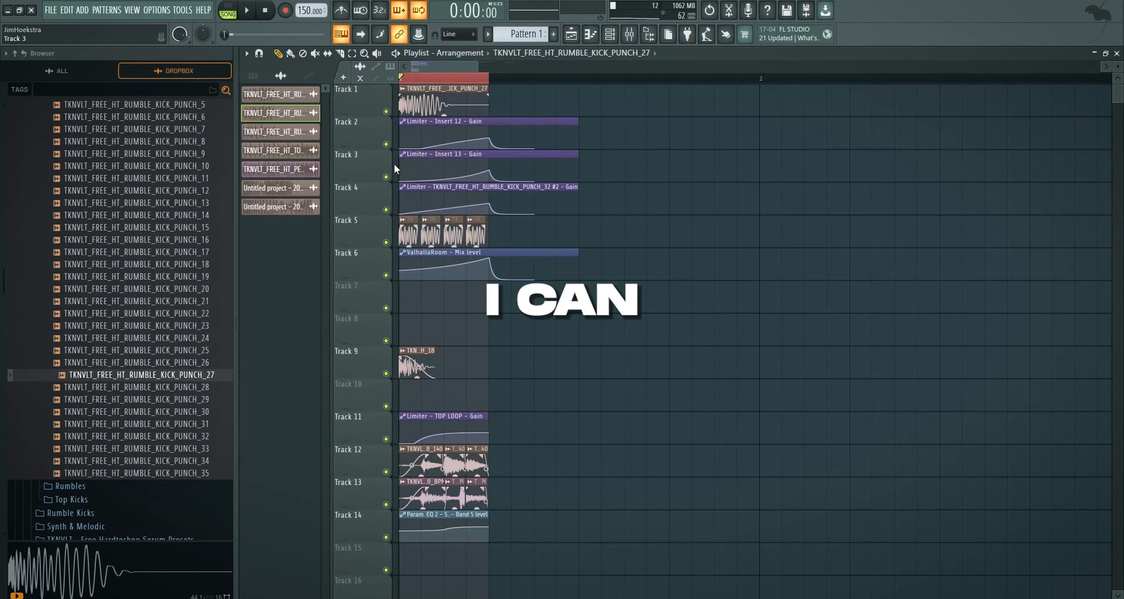